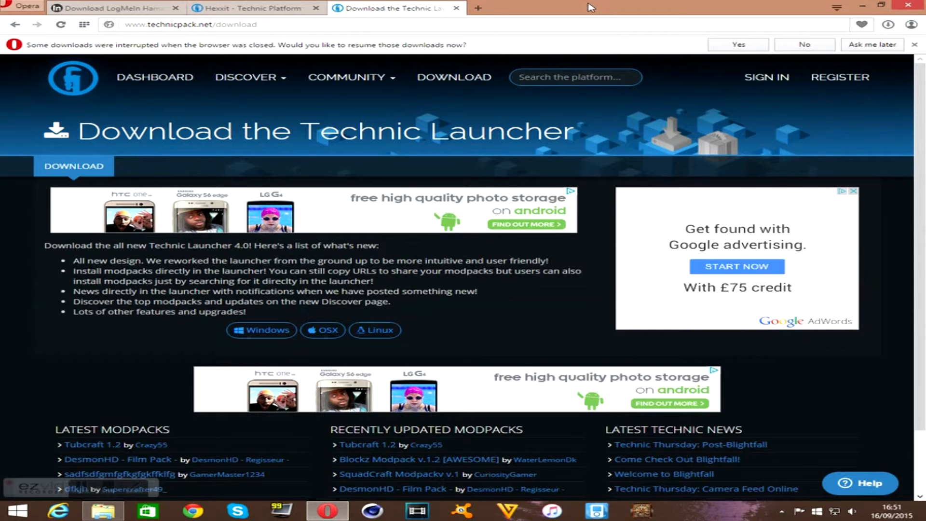
mouse_move(637, 5)
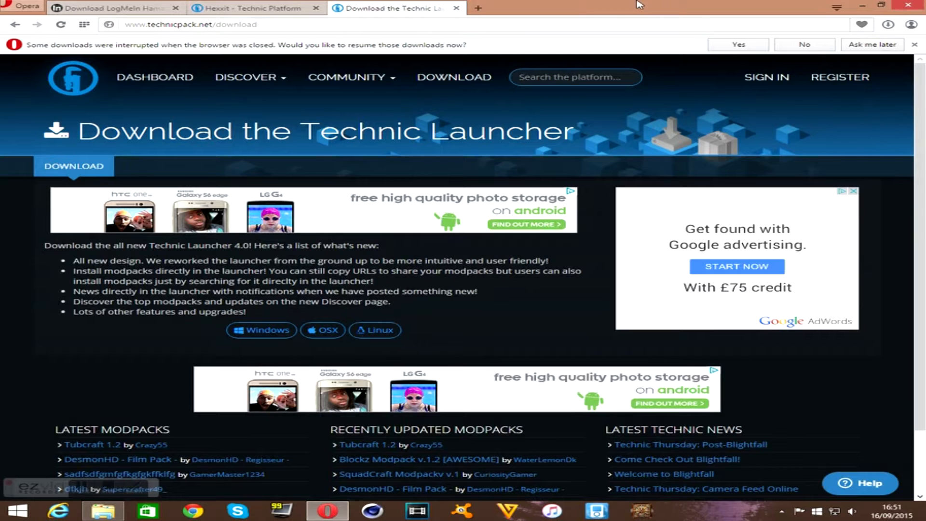
mouse_move(383, 112)
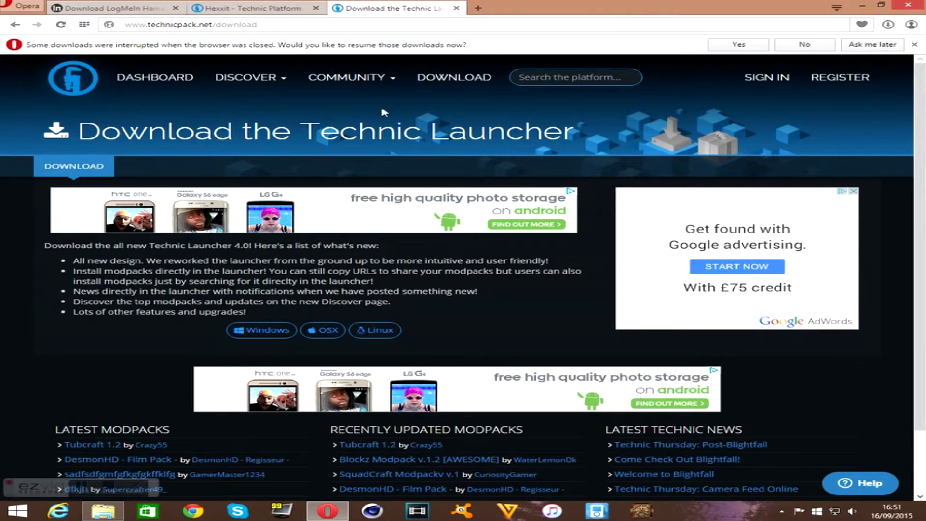
mouse_move(549, 126)
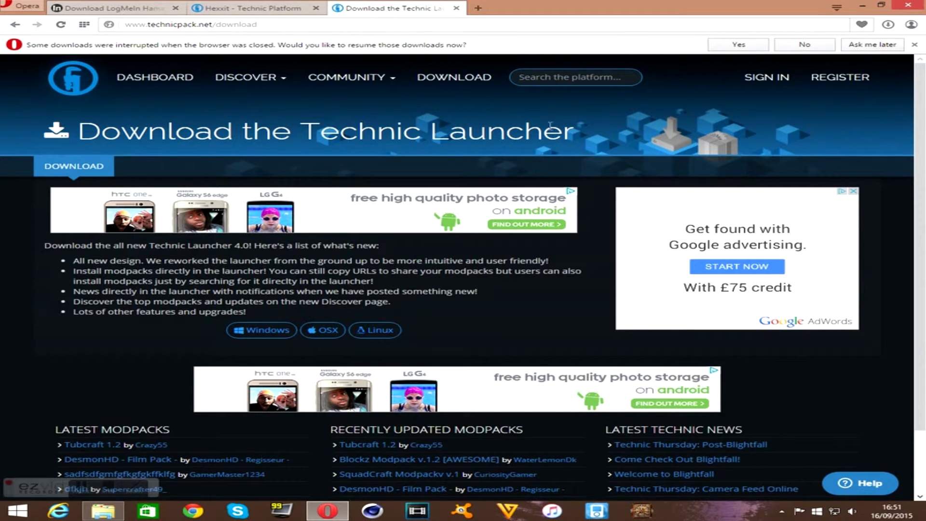
mouse_move(576, 133)
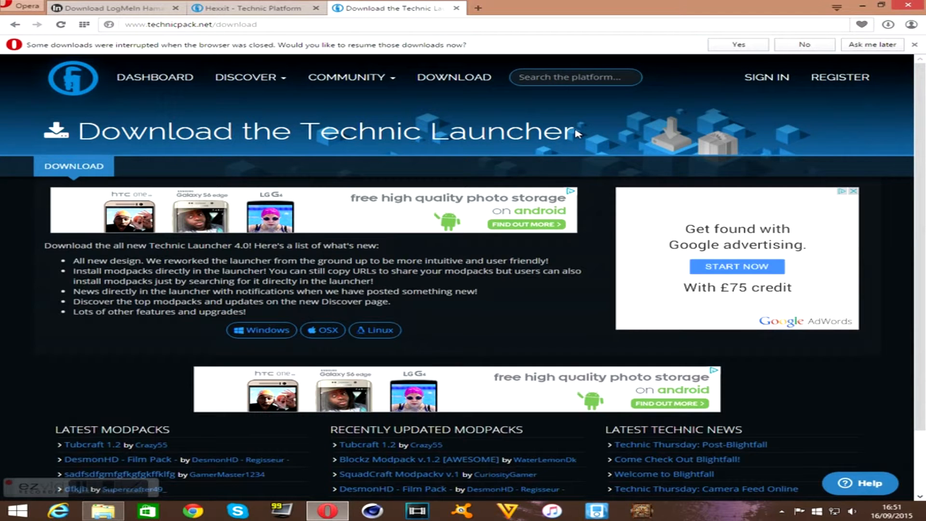
Download the Windows Technic Launcher and Hexxit server files, then open the Hamachi page
left_click(246, 76)
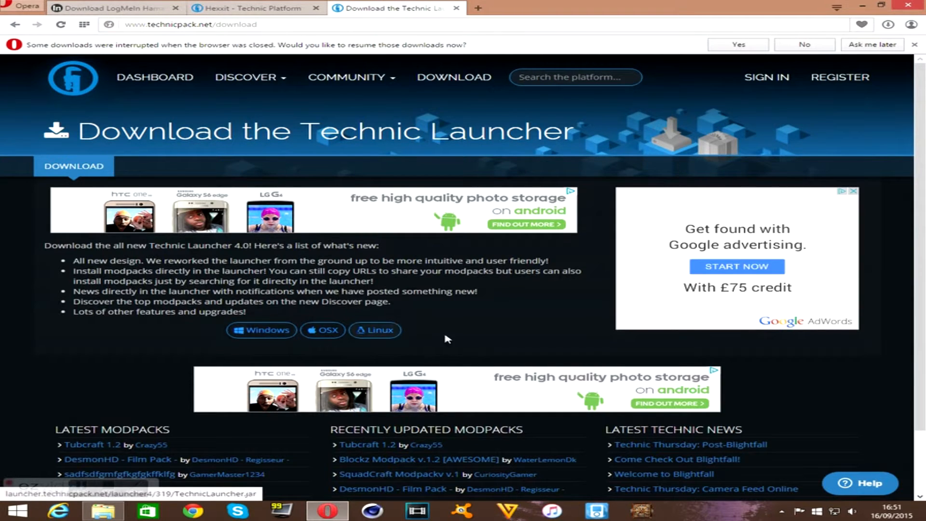
left_click(255, 7)
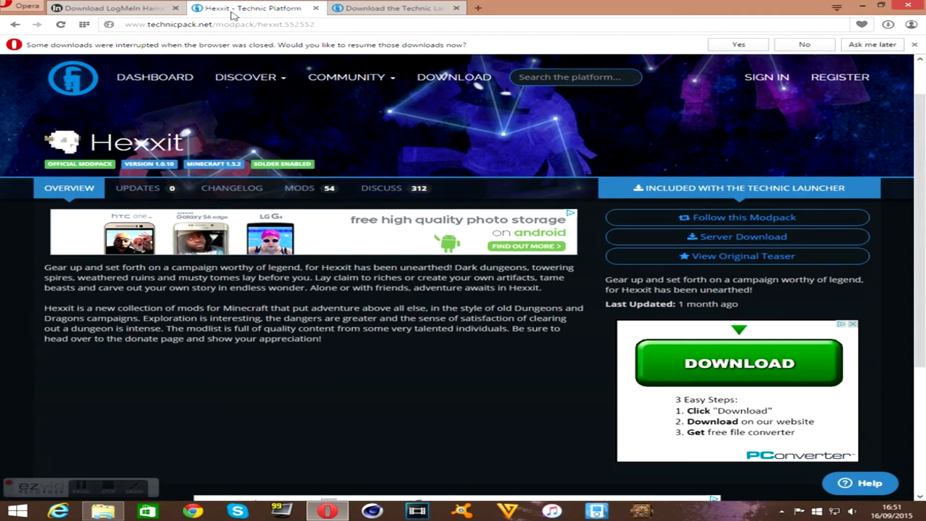
left_click(245, 77)
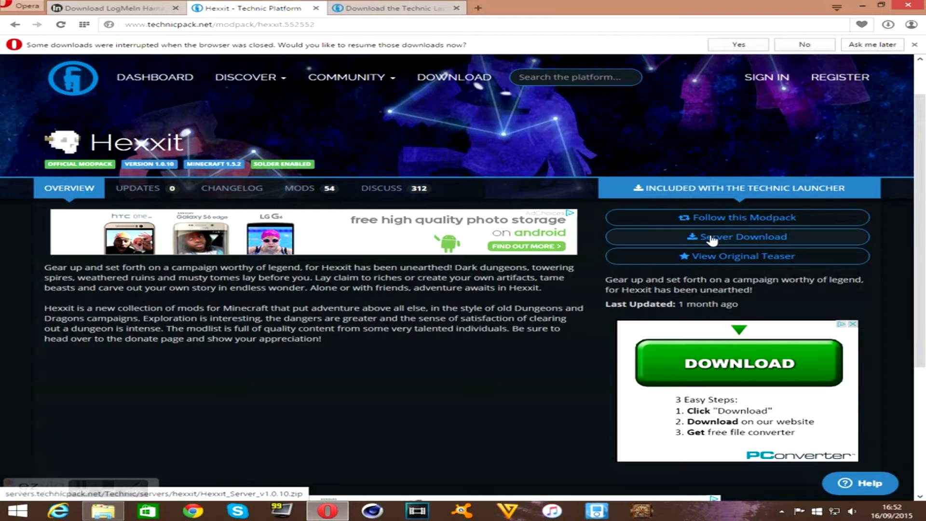
mouse_move(245, 89)
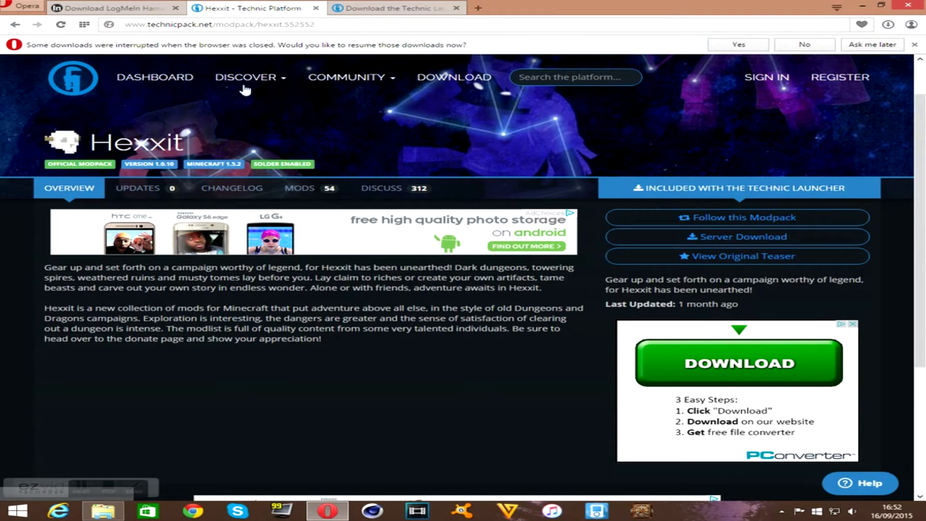
left_click(109, 8)
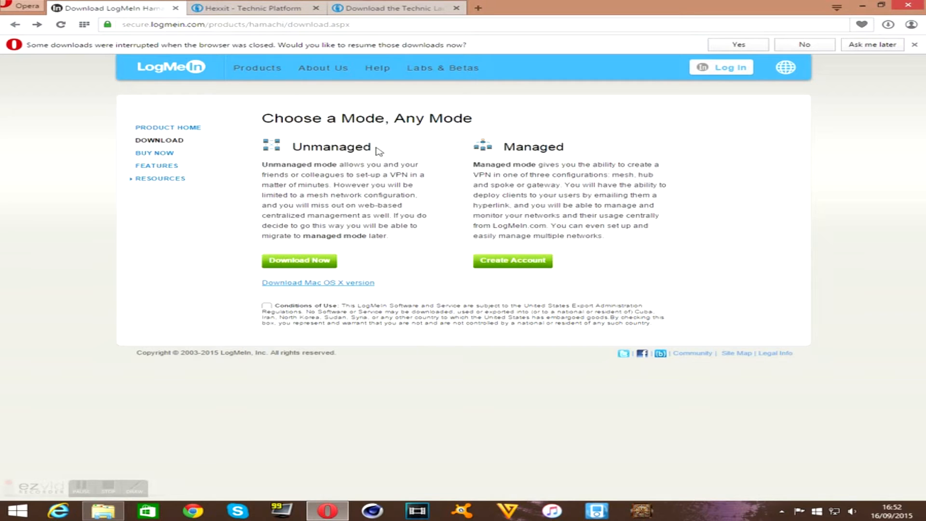
Choose Unmanaged mode, accept the Hamachi conditions of use, and minimize the browser
double_click(331, 147)
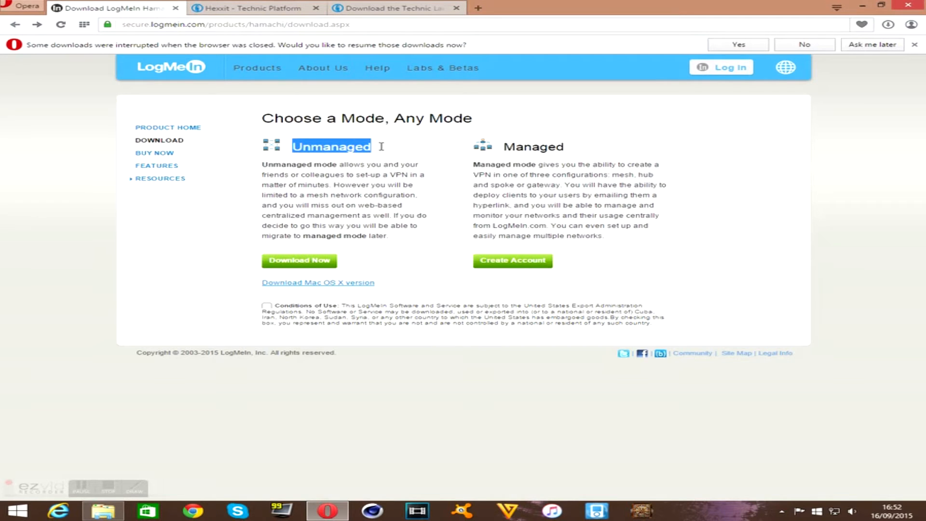
mouse_move(268, 311)
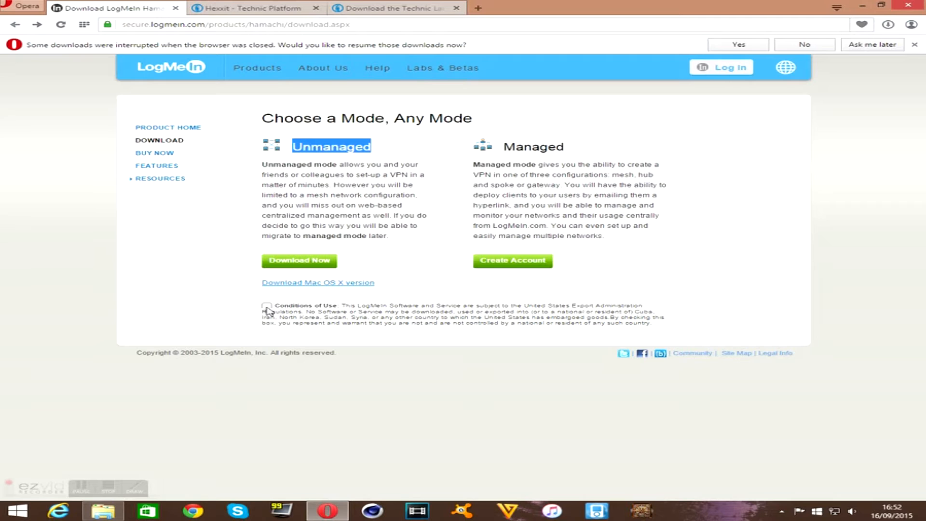
left_click(267, 305)
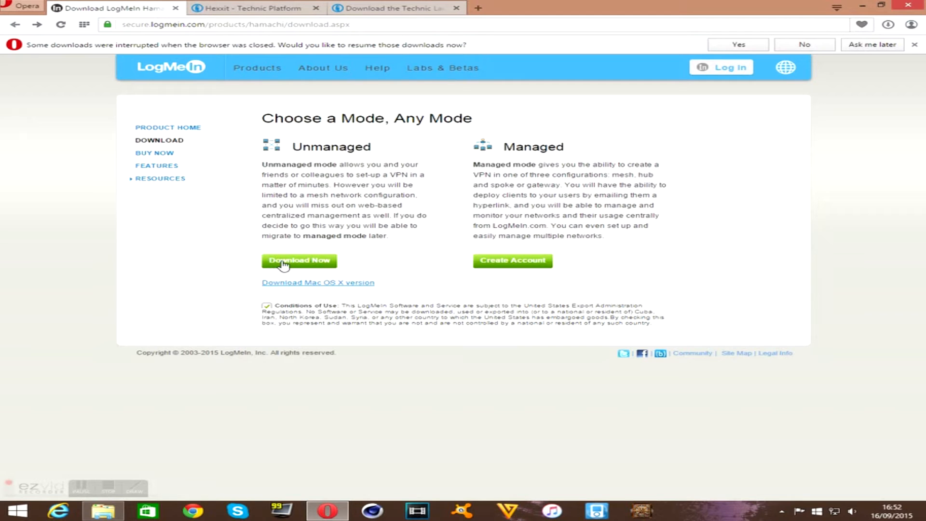
mouse_move(389, 154)
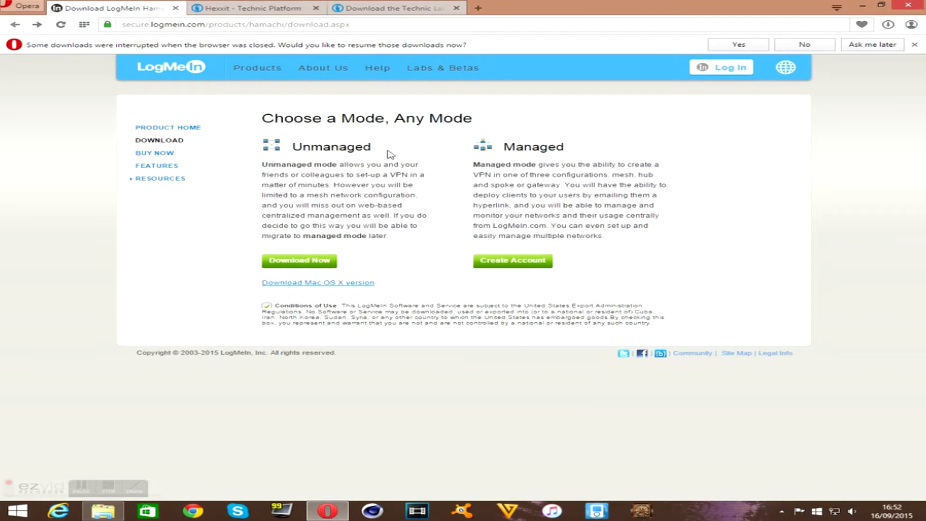
left_click(103, 509)
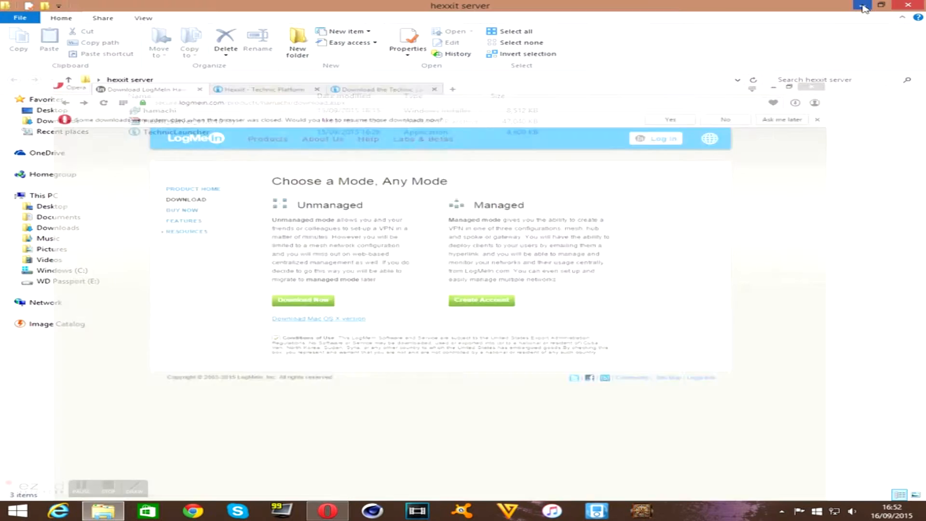
Install Hamachi from hamachi.msi in English with default options, accepting the terms
left_click(863, 5)
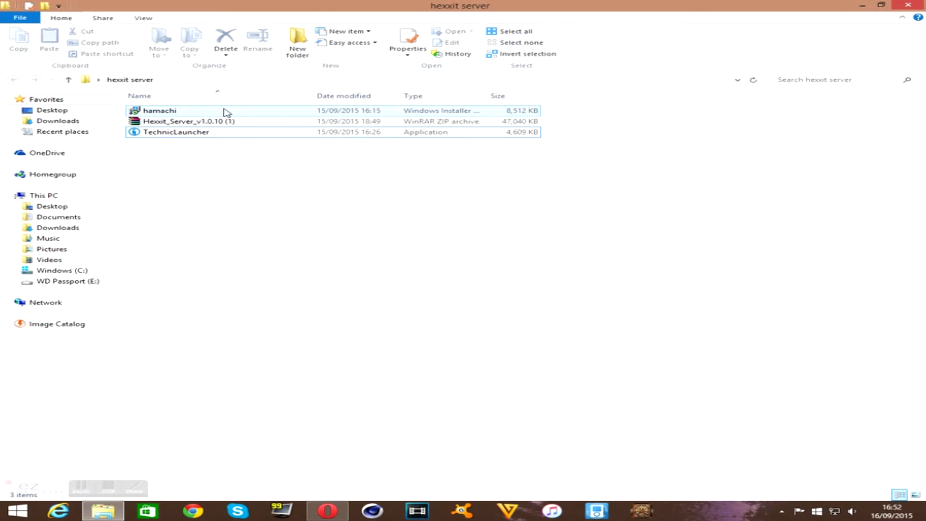
double_click(158, 111)
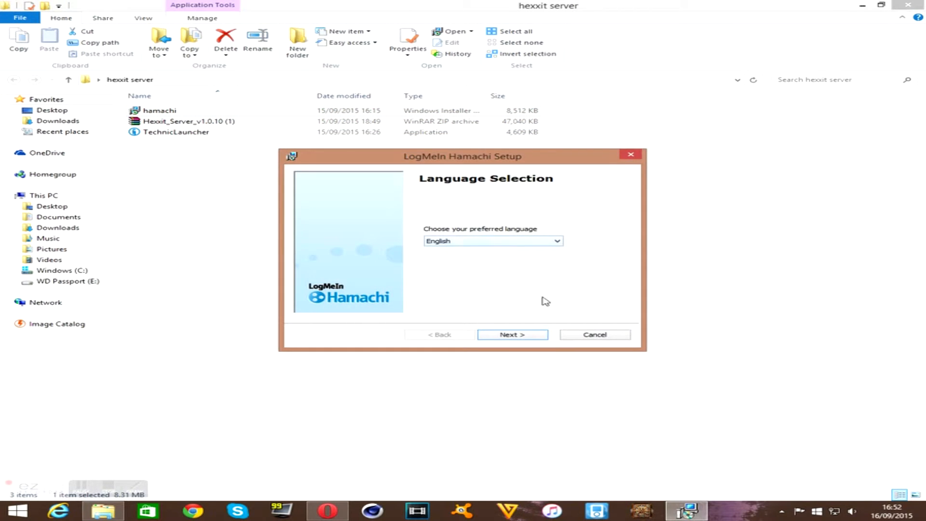
left_click(511, 334)
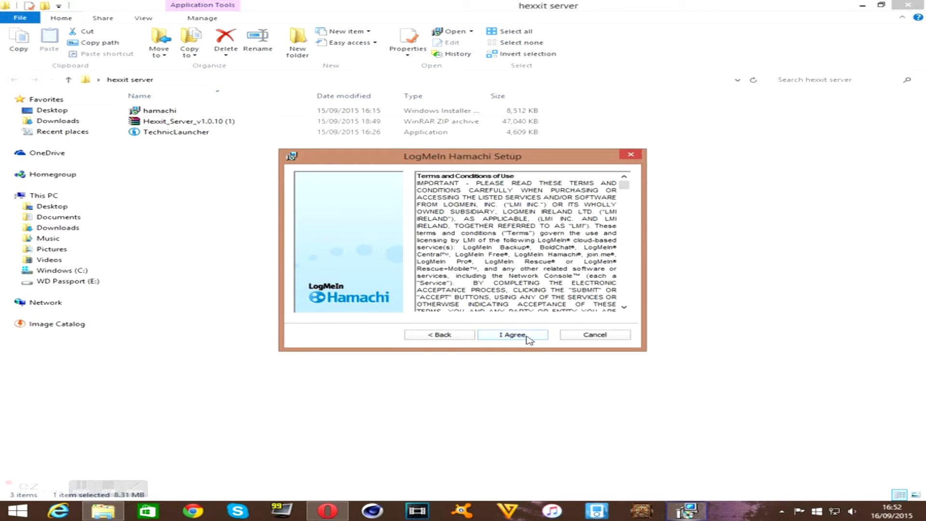
left_click(512, 334)
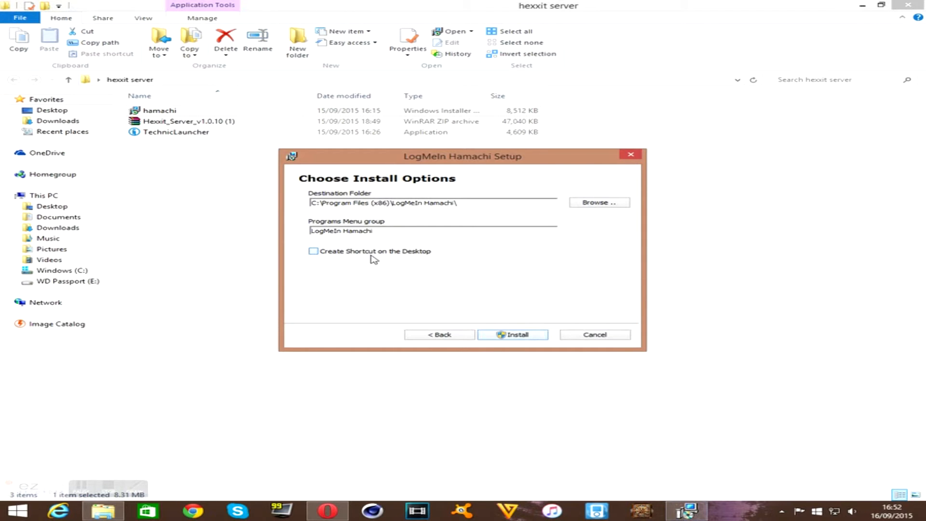
left_click(511, 334)
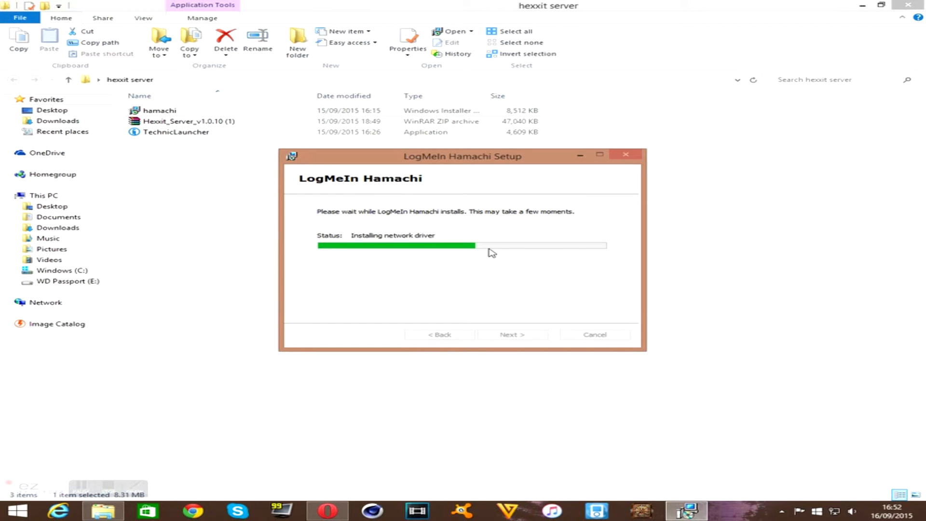
left_click(19, 195)
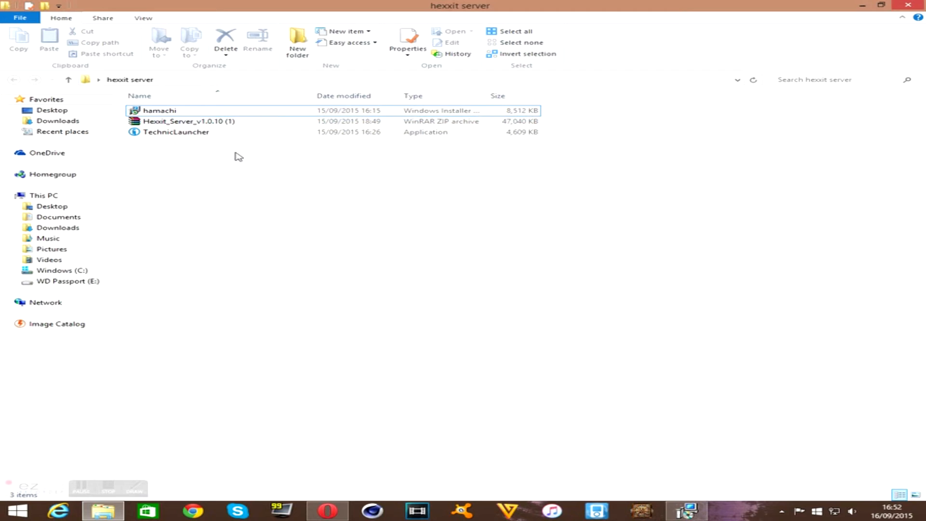
Create a new folder named 'hexxit' inside the hexxit server folder
left_click(298, 42)
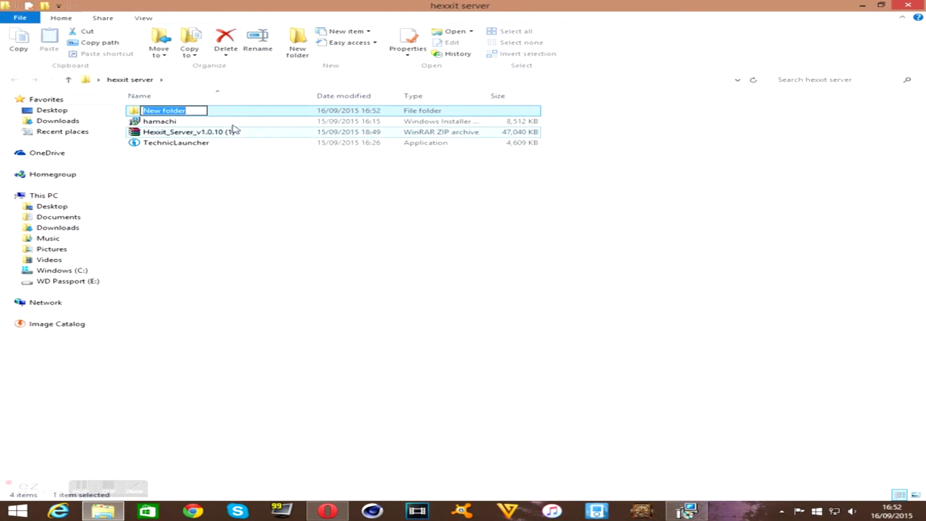
type("hex")
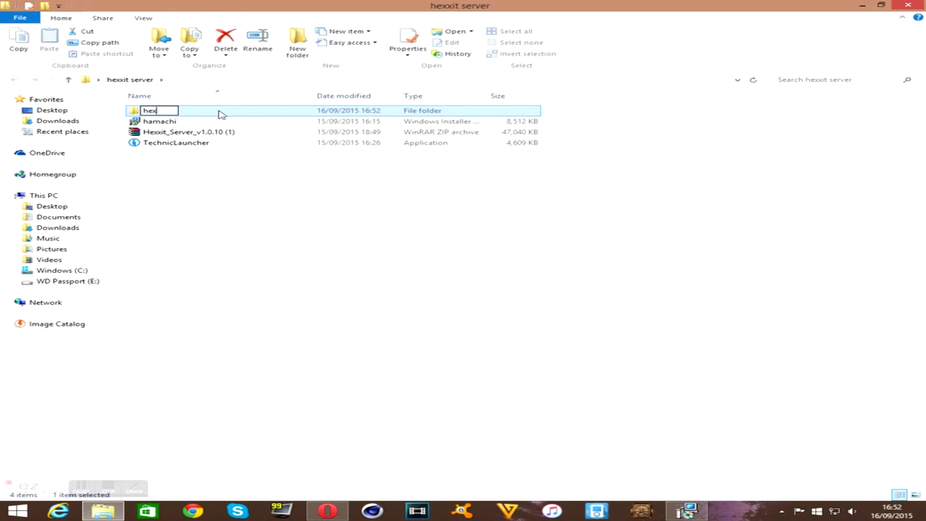
left_click(187, 131)
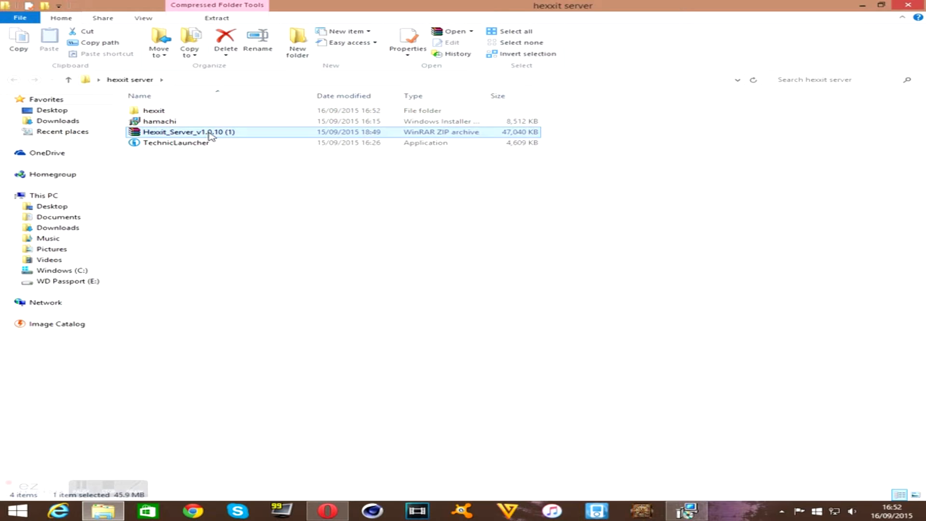
Extract the Hexxit server archive's files and finish Hamachi Setup without launching it
double_click(187, 132)
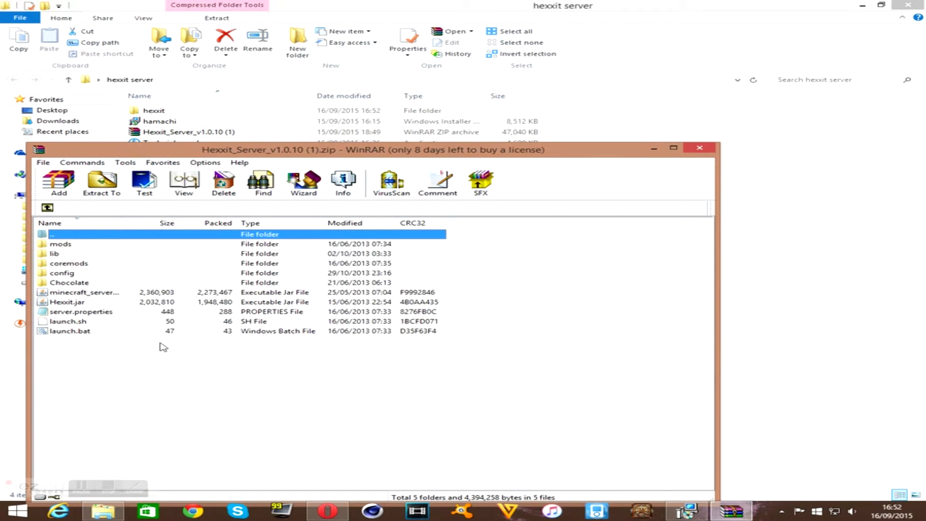
left_click(69, 331)
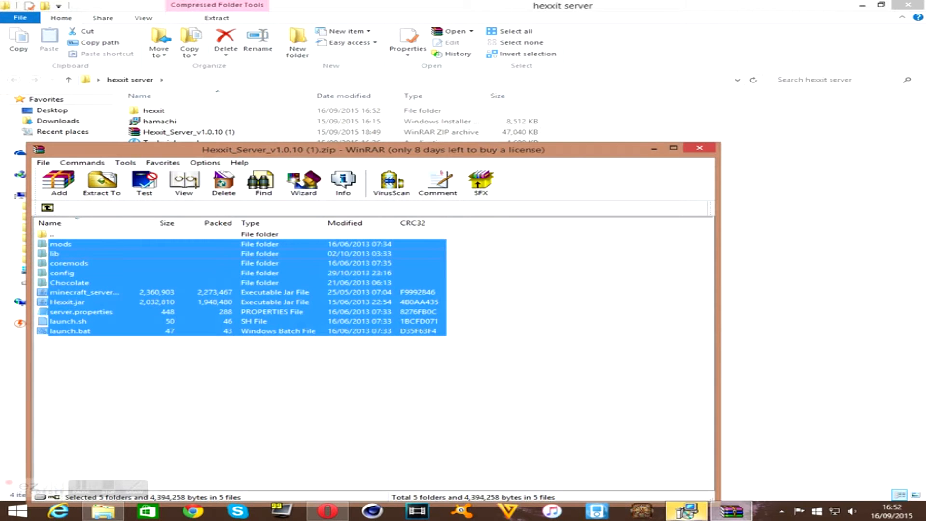
left_click(100, 183)
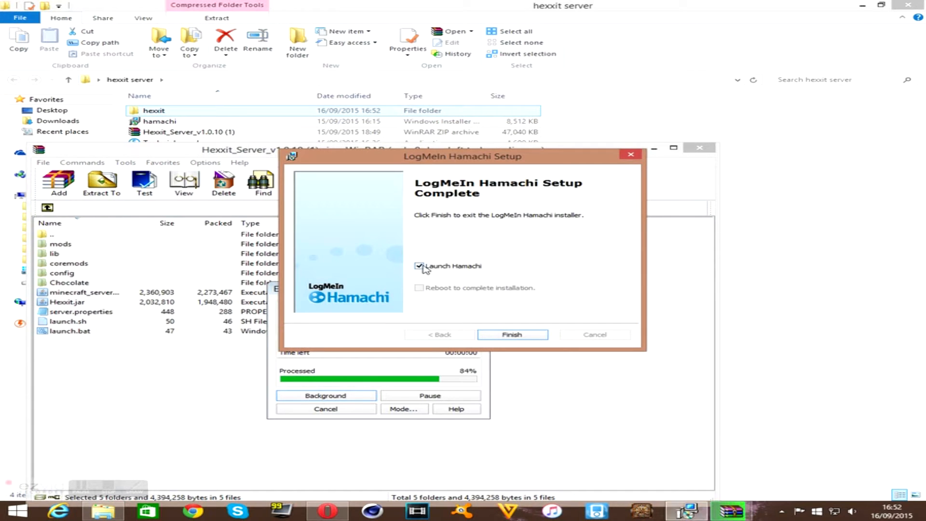
left_click(418, 266)
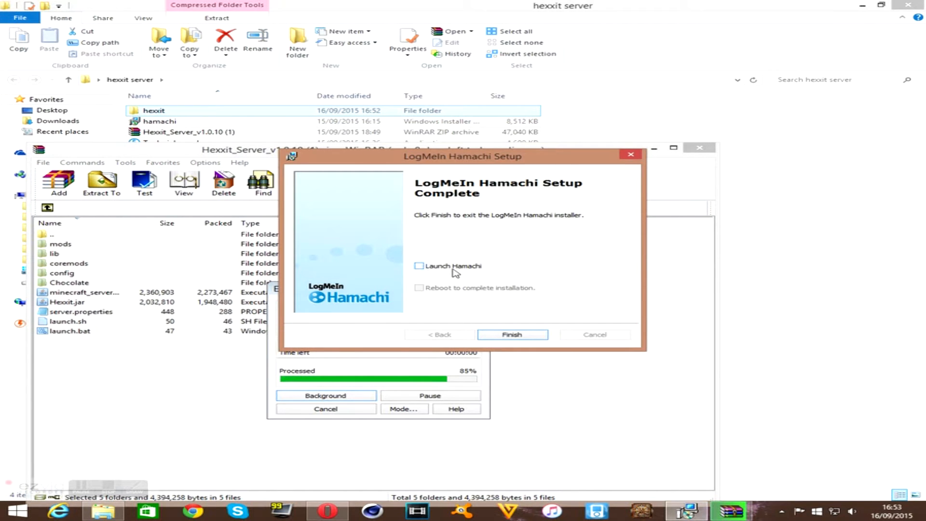
left_click(511, 335)
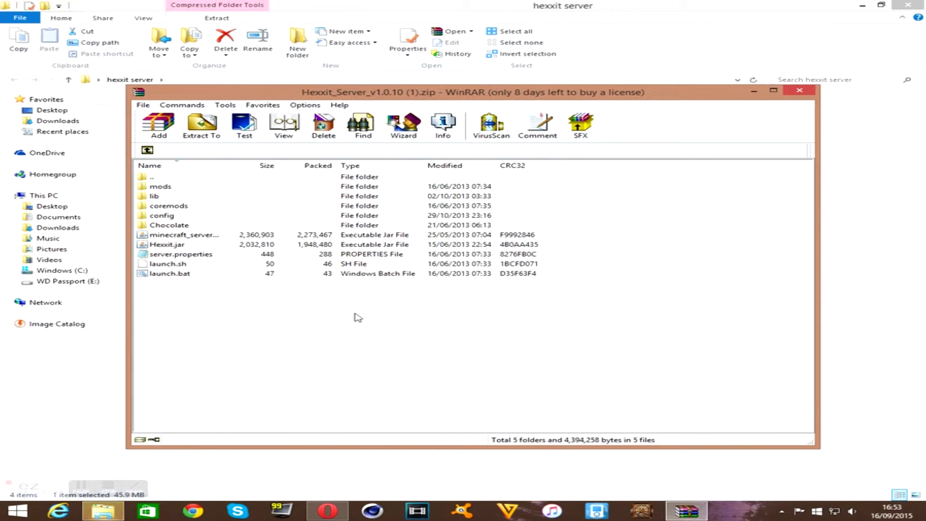
Open server.properties from the hexxit folder in Notepad, then clear windows to the desktop
left_click(799, 89)
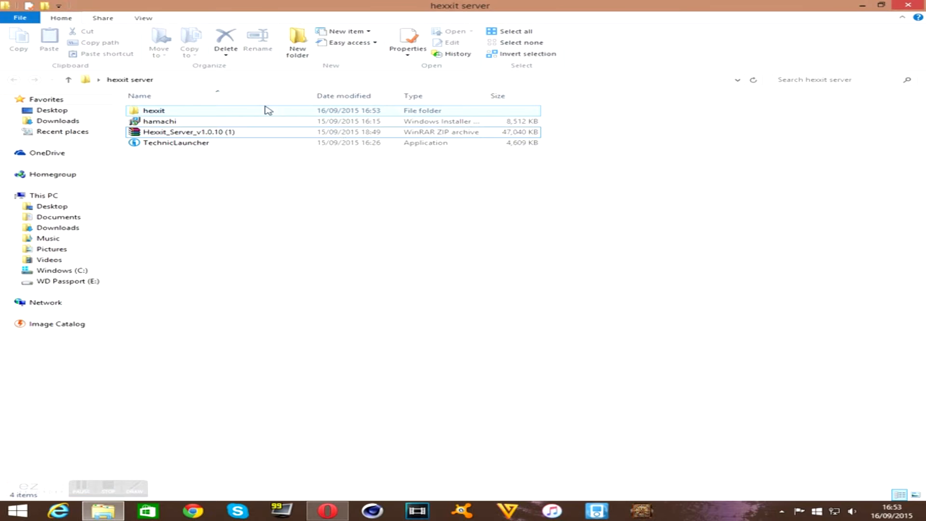
double_click(154, 111)
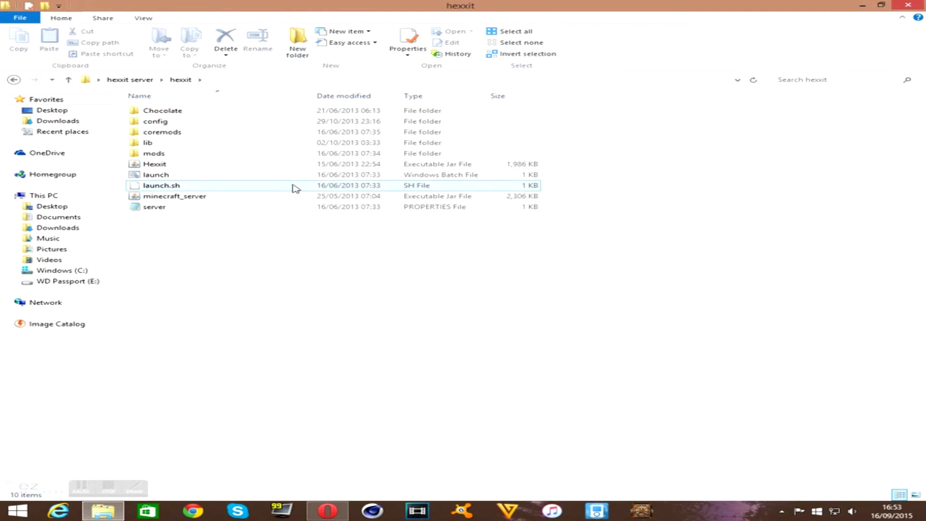
left_click(155, 207)
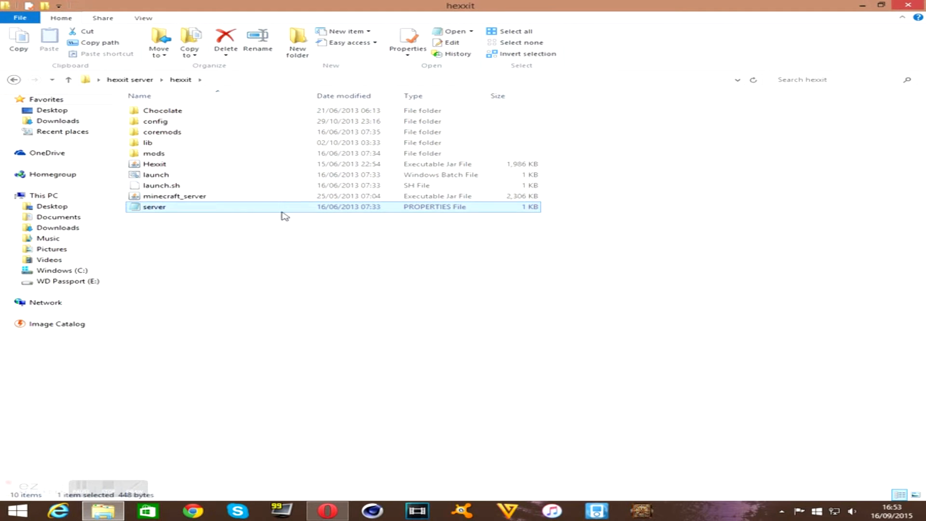
right_click(154, 207)
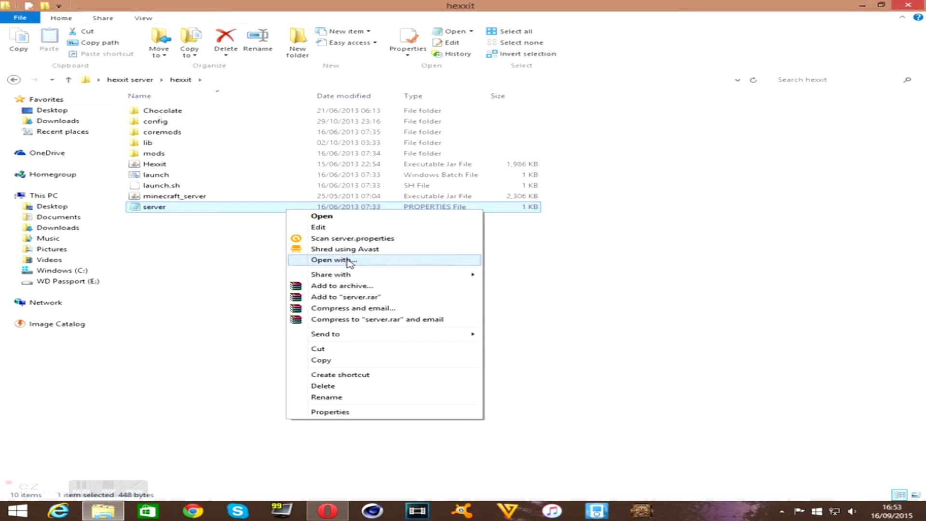
left_click(334, 260)
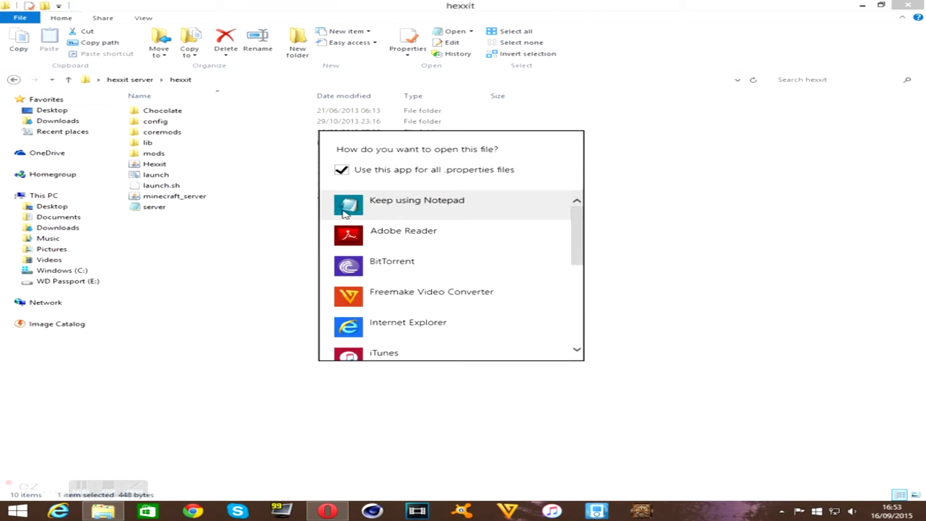
left_click(416, 200)
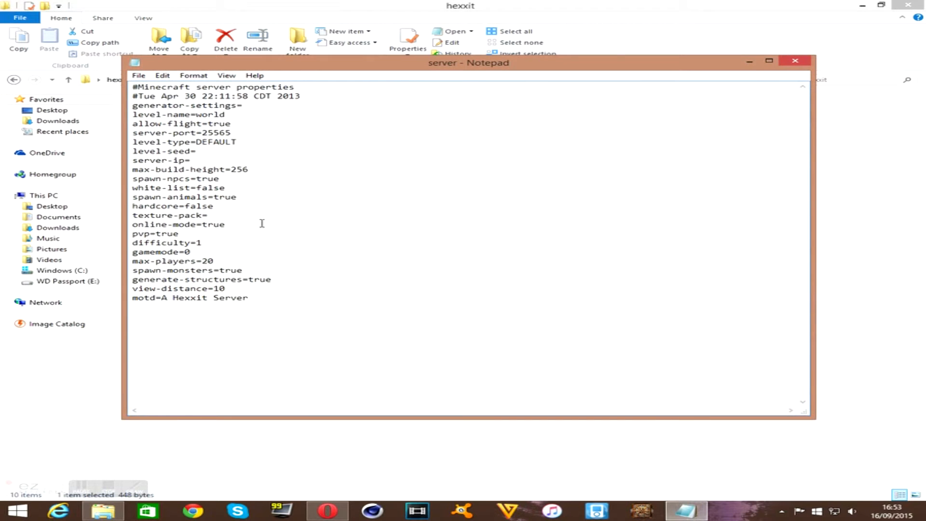
key("ctrl+a")
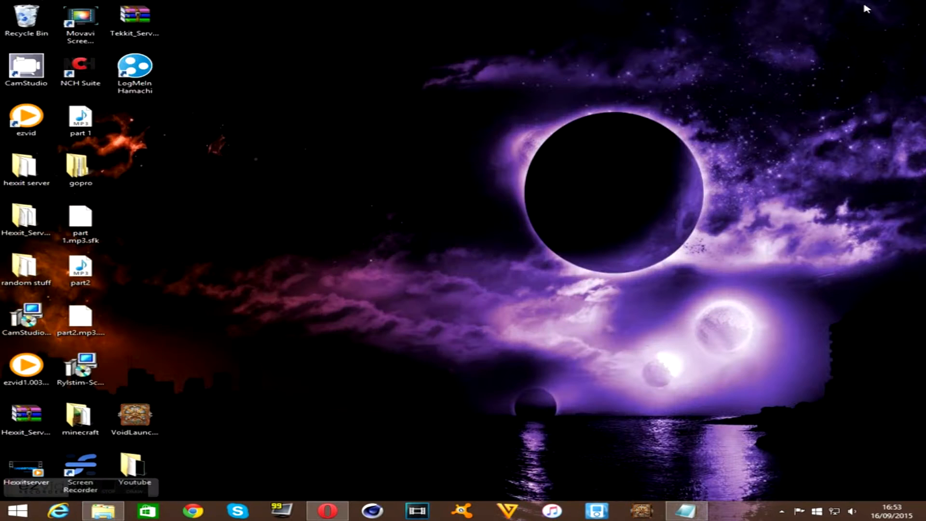
Place the Hamachi shortcut on the desktop, launch Hamachi, and power it on
left_click_drag(134, 71, 352, 119)
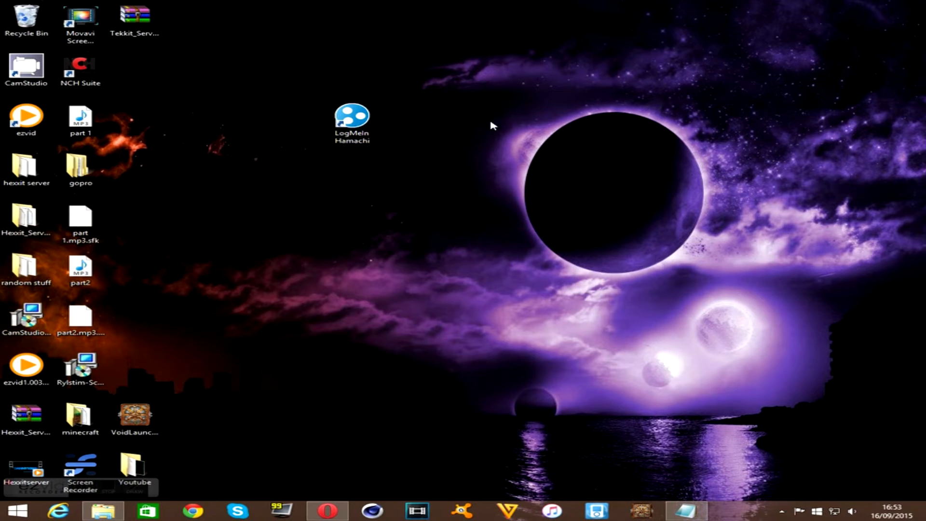
double_click(352, 115)
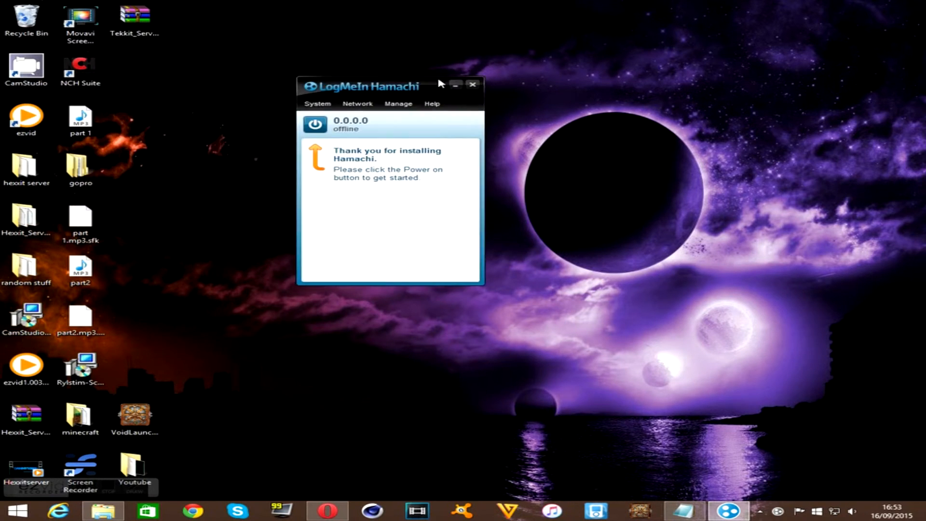
left_click_drag(366, 86, 452, 113)
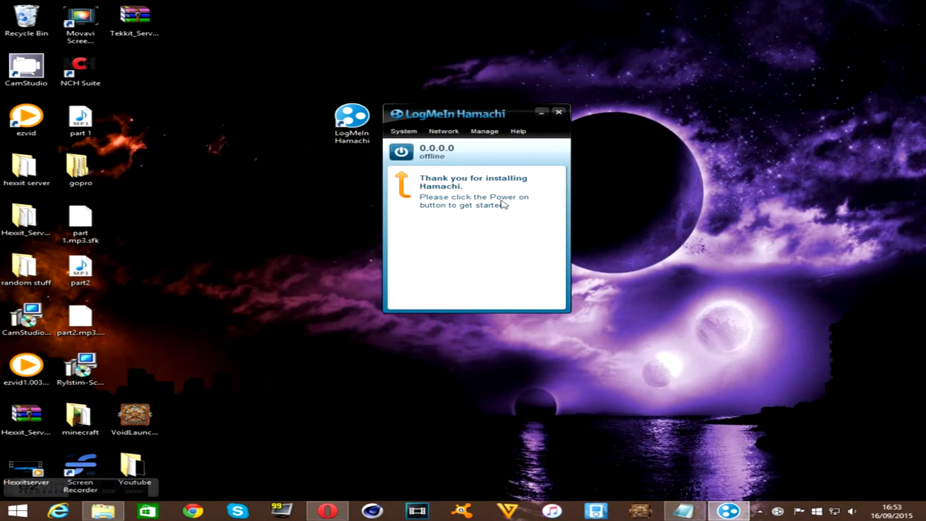
left_click(402, 152)
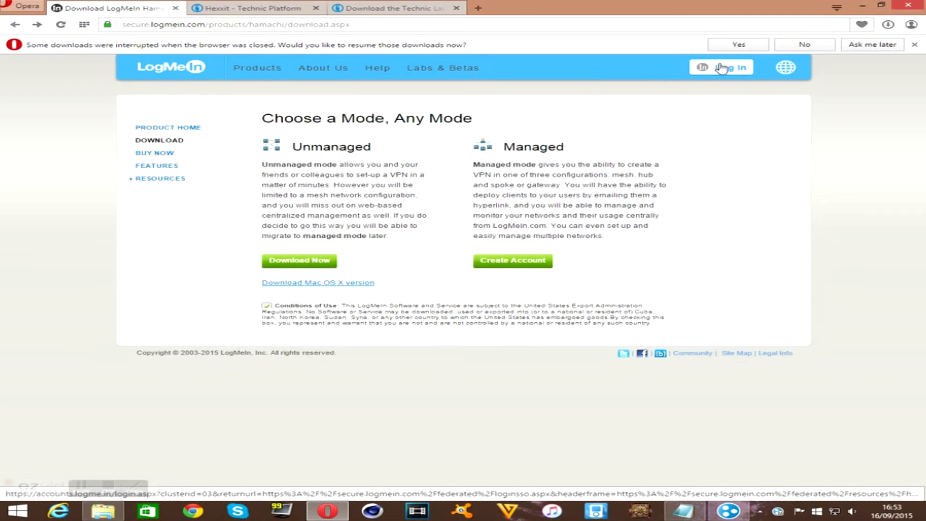
Go from the LogMeIn login page to the LogMeIn ID sign-up form
left_click(722, 67)
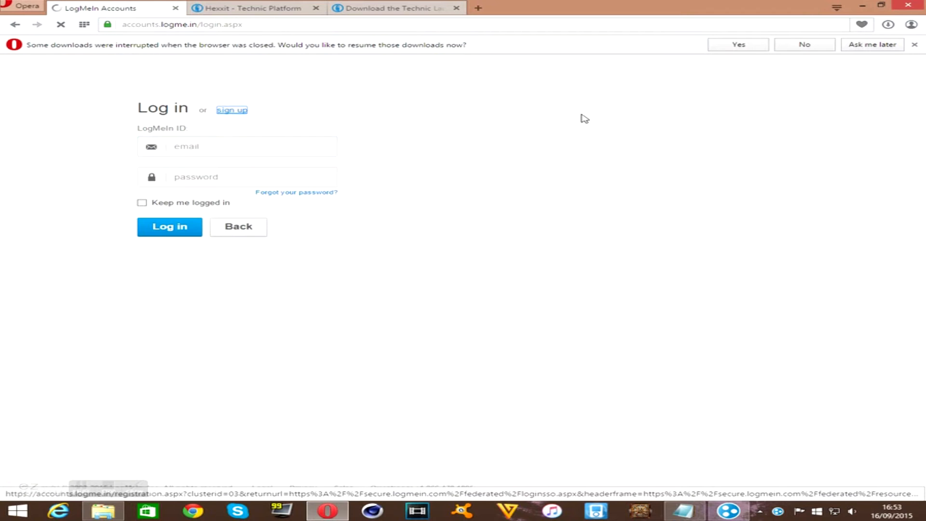
mouse_move(539, 115)
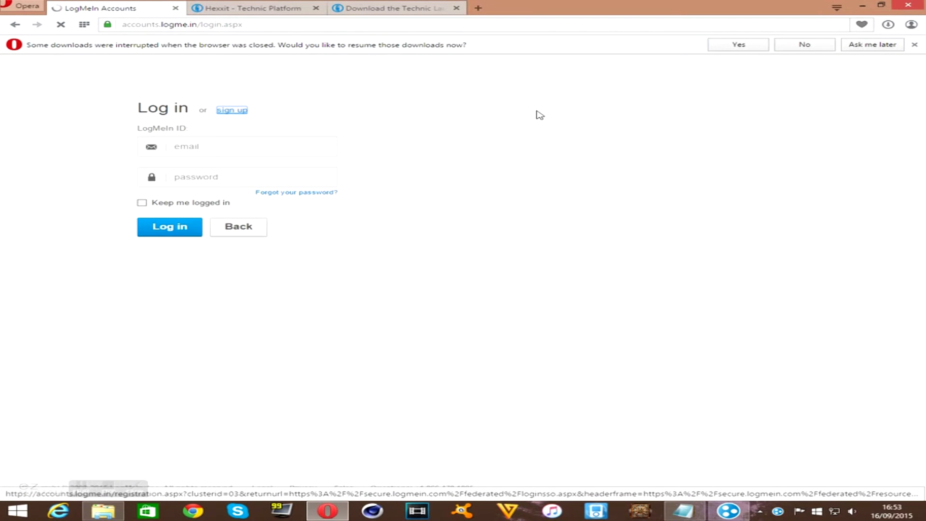
left_click(232, 110)
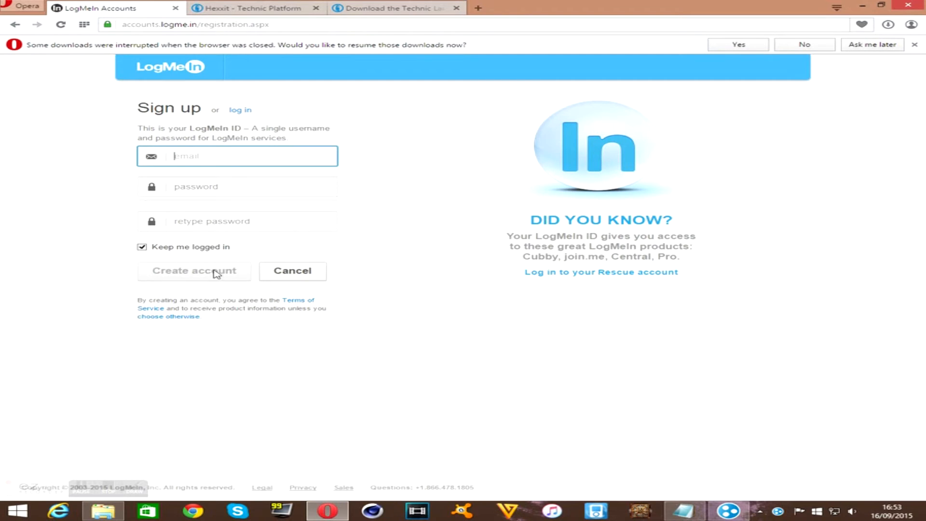
mouse_move(685, 511)
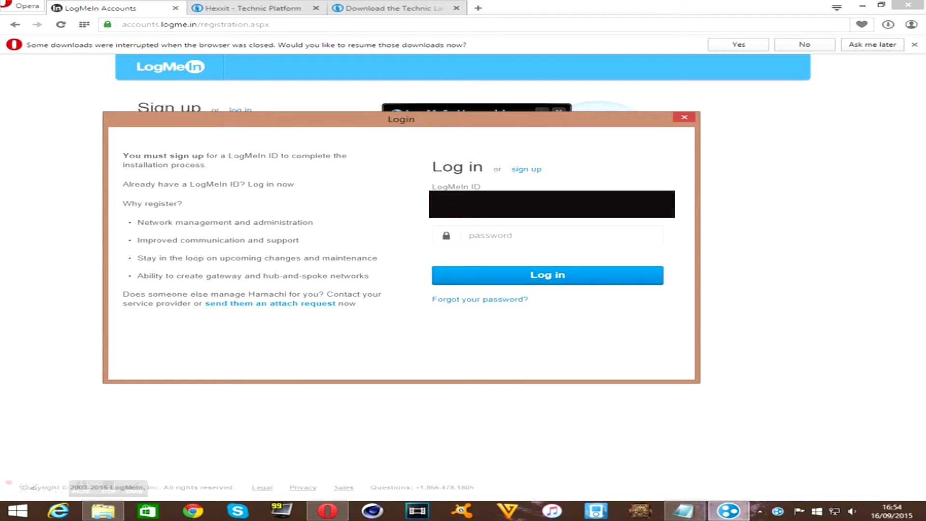
Log in to Hamachi with the account password and recentre the Hamachi window
left_click(547, 234)
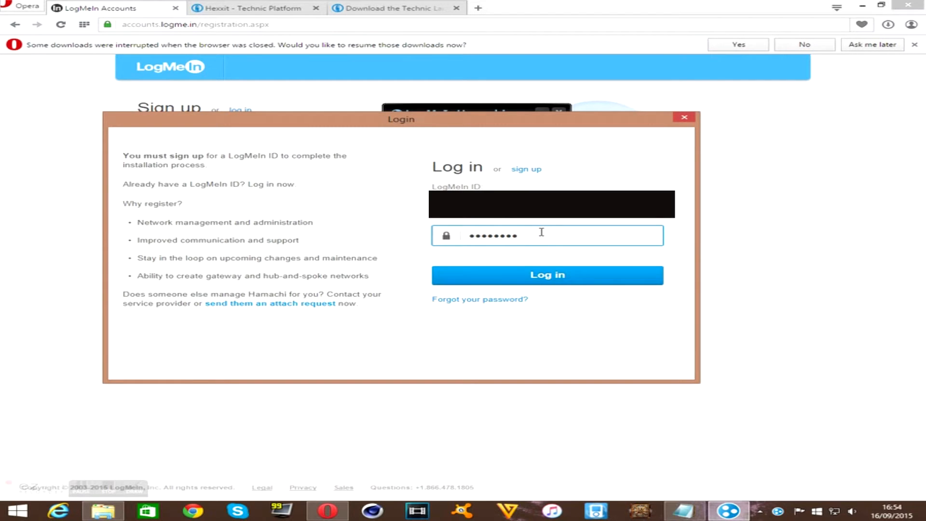
left_click(546, 275)
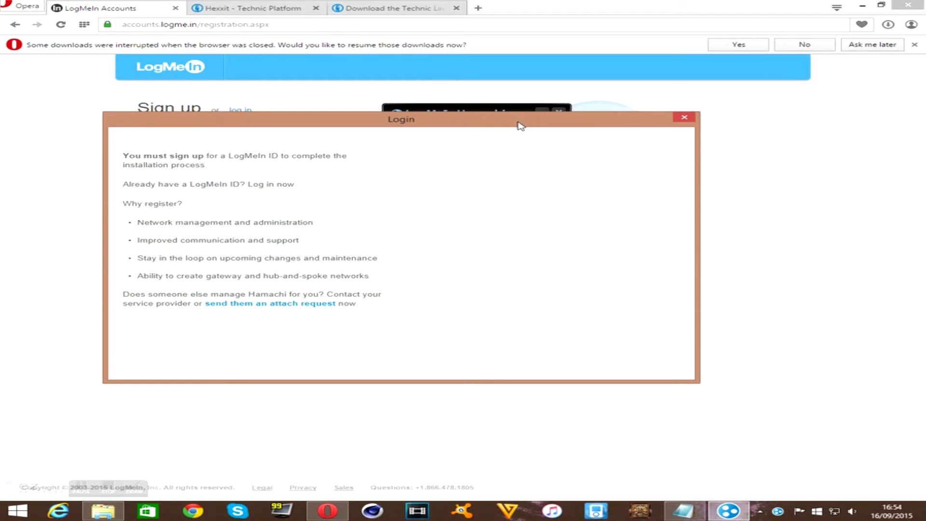
mouse_move(463, 123)
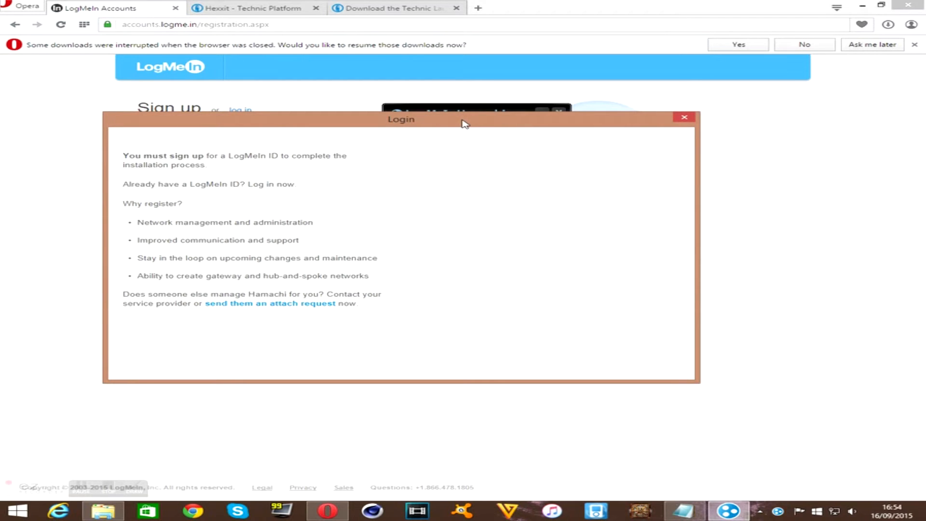
left_click(684, 117)
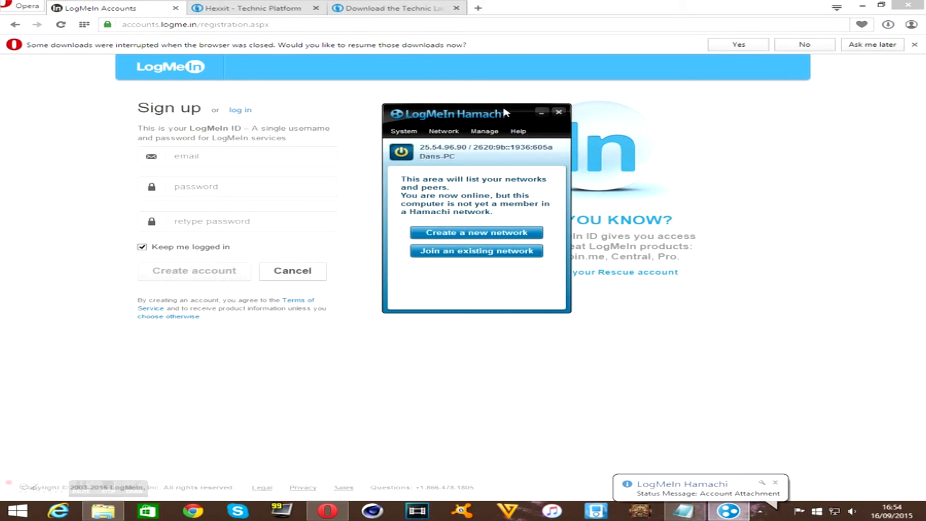
left_click_drag(449, 113, 449, 145)
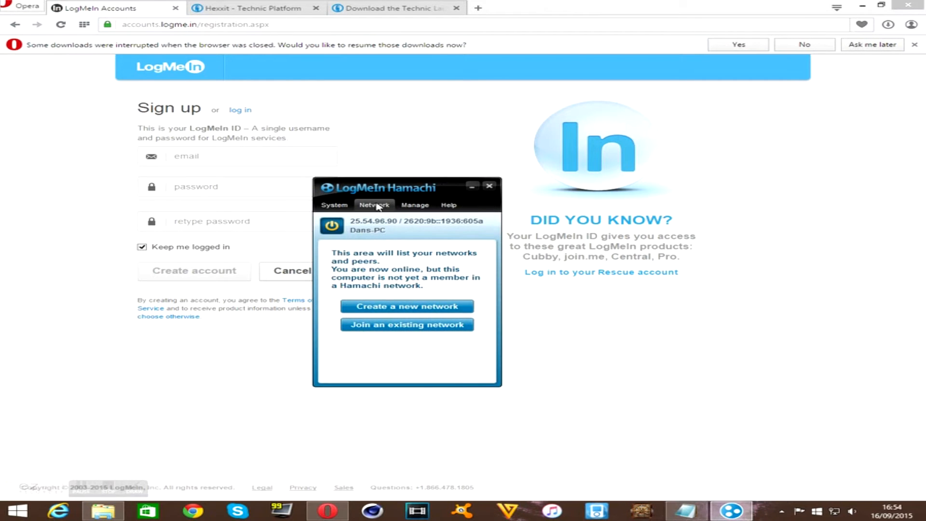
Create the Hamachi network YoutubeHexxit10900 with a confirmed password
left_click(374, 204)
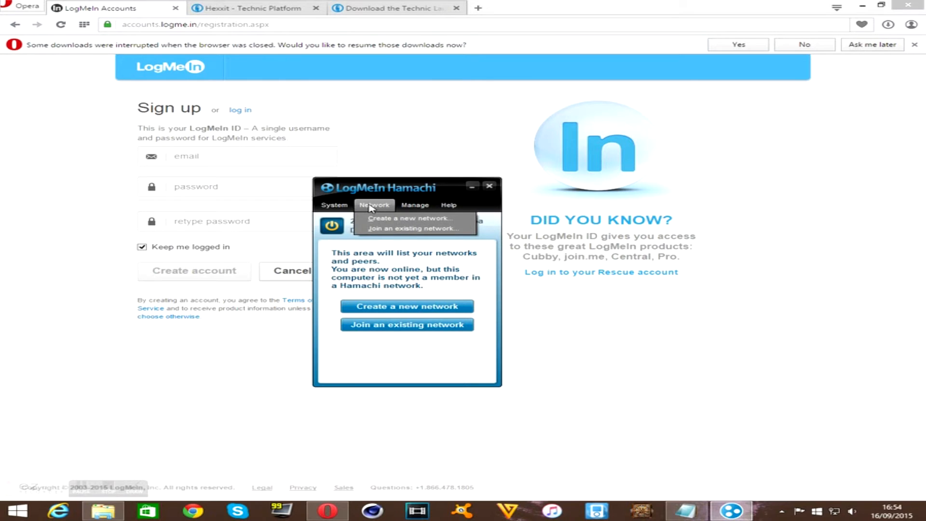
left_click(412, 218)
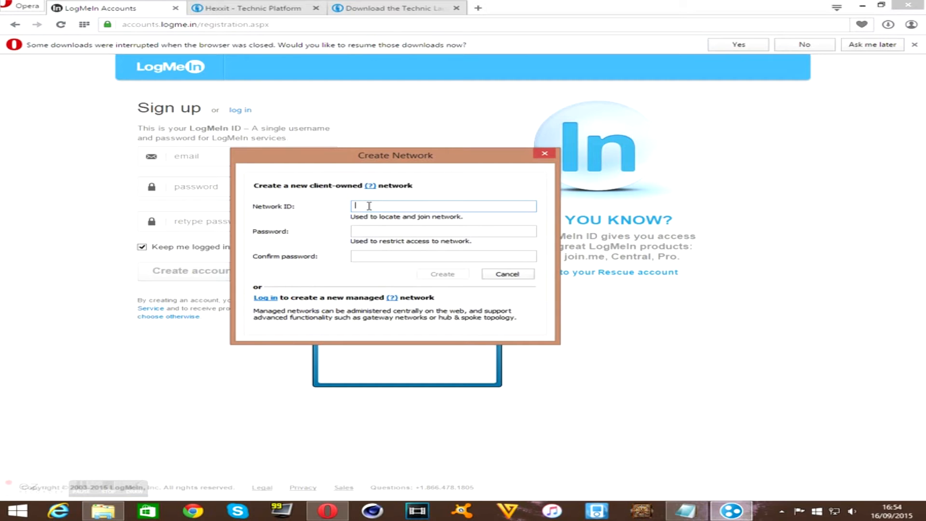
type("Yout")
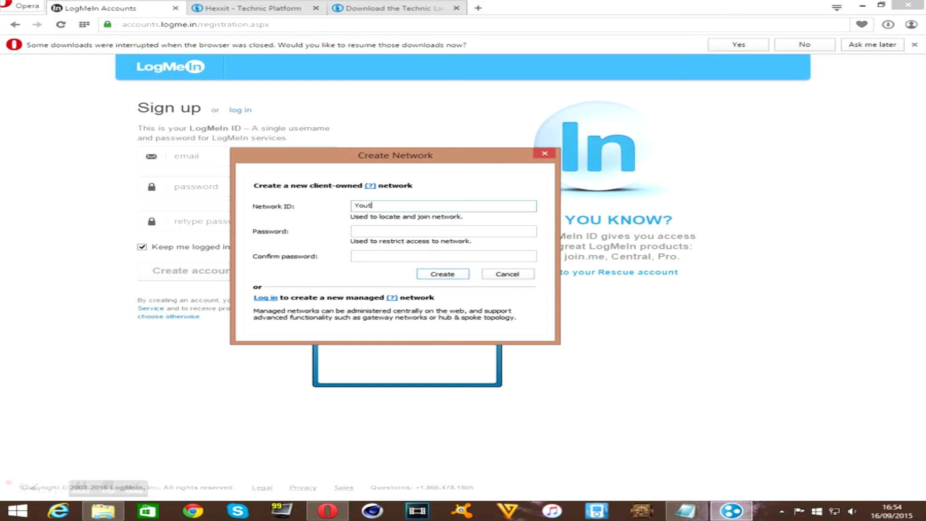
type("ubel")
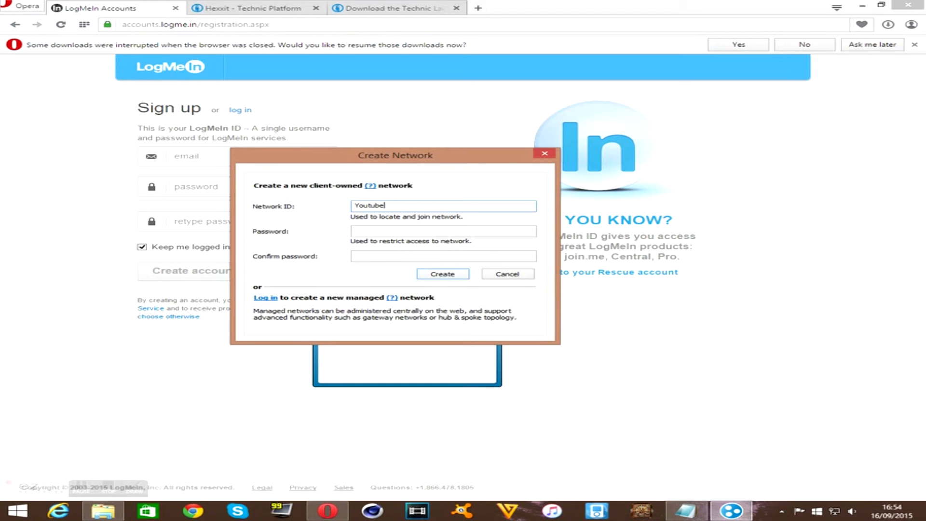
type("Hexxit10900")
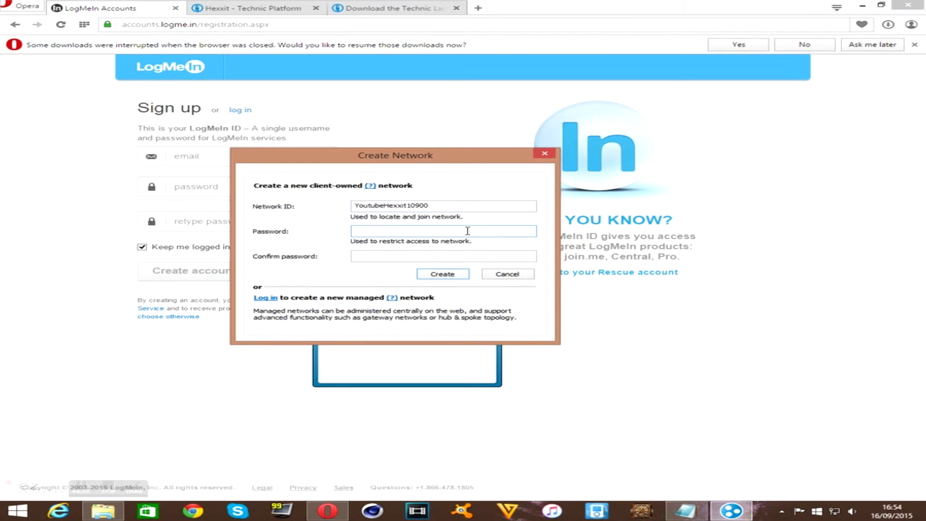
type("••")
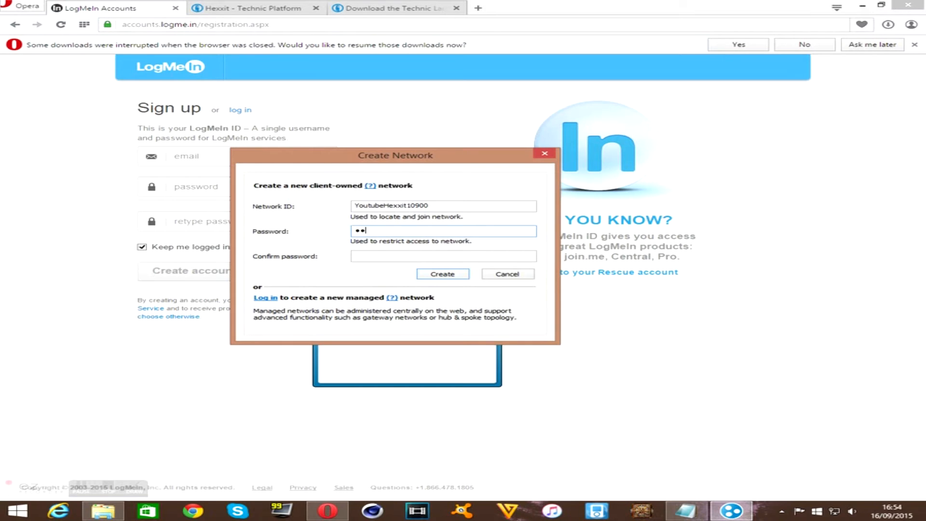
left_click(442, 255)
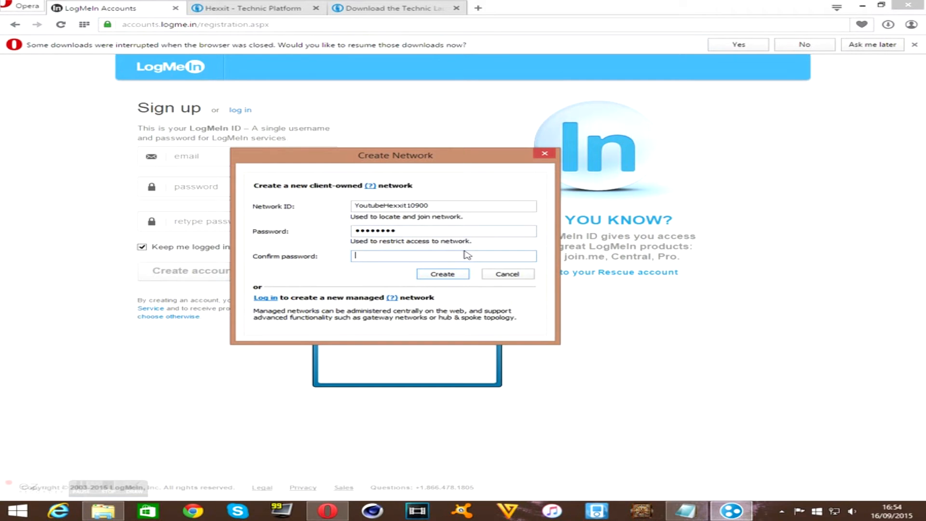
type("••••••••")
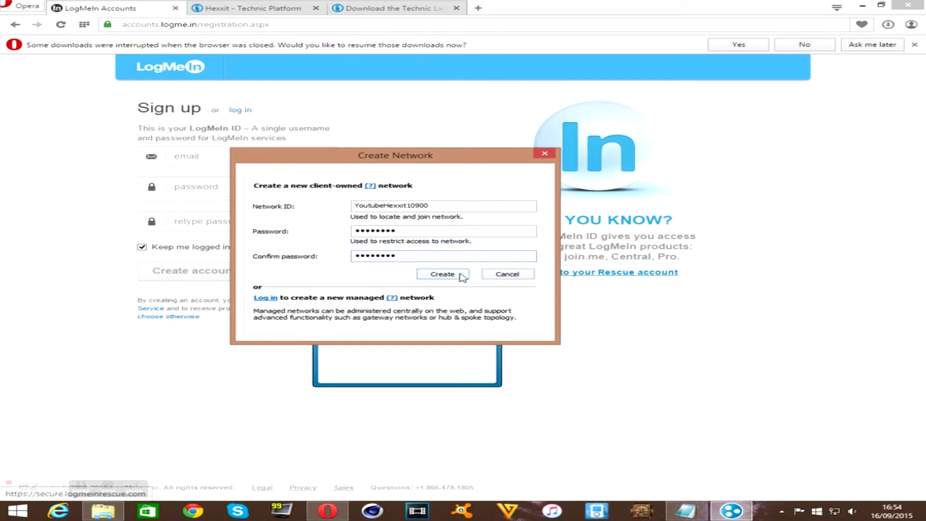
left_click(442, 274)
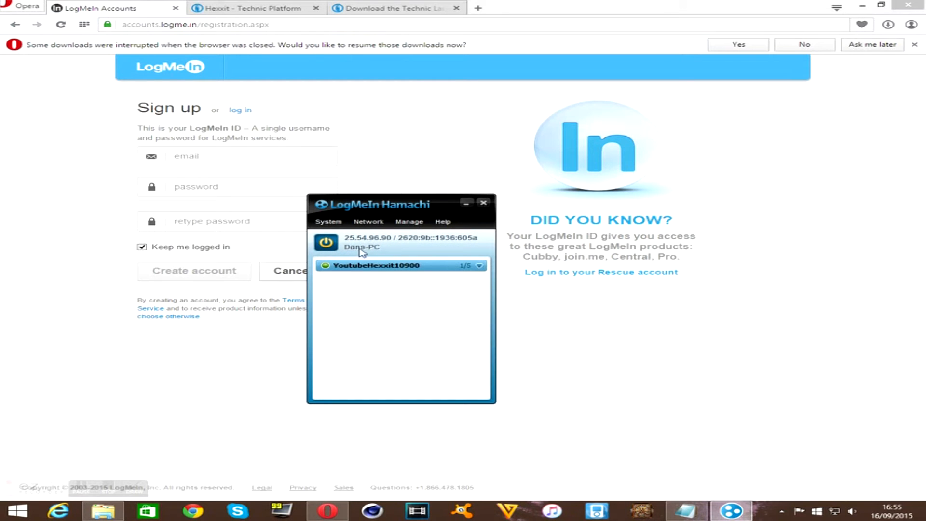
Bring up the copy-address menu on this computer's Hamachi IP address
right_click(362, 242)
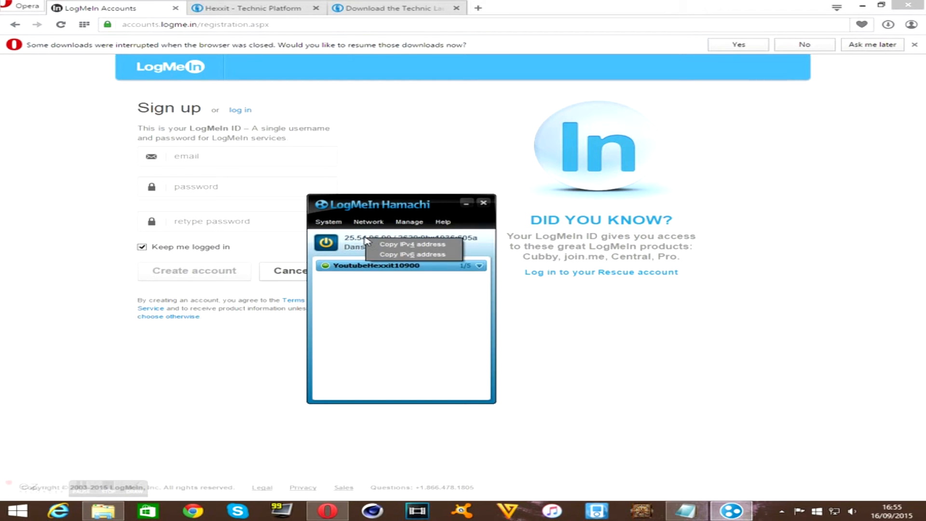
mouse_move(397, 244)
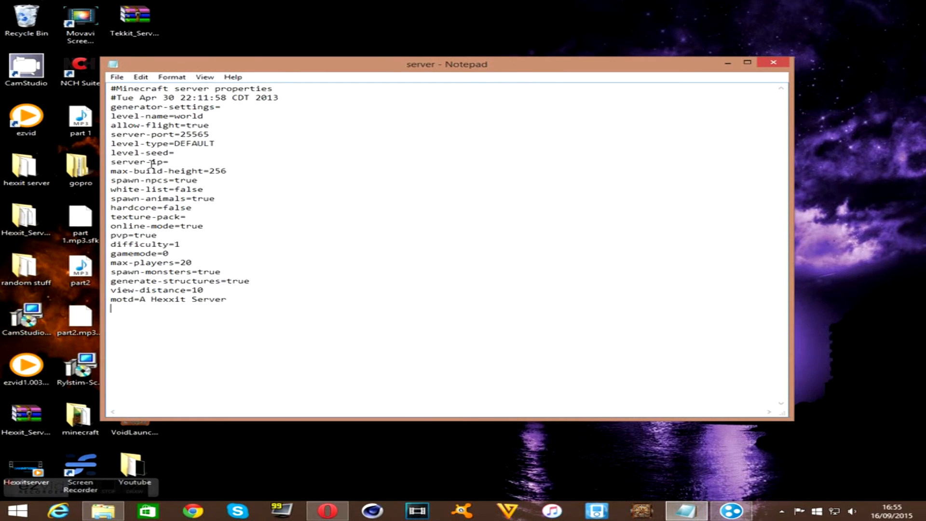
Enter 25.54.96.90 after server-ip= and save server.properties while closing Notepad
left_click(171, 161)
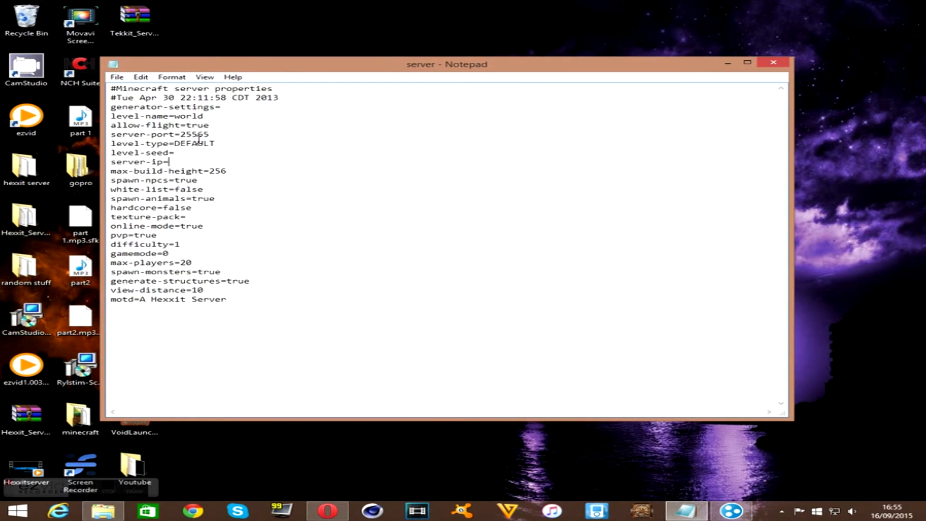
type("25.54.96.90")
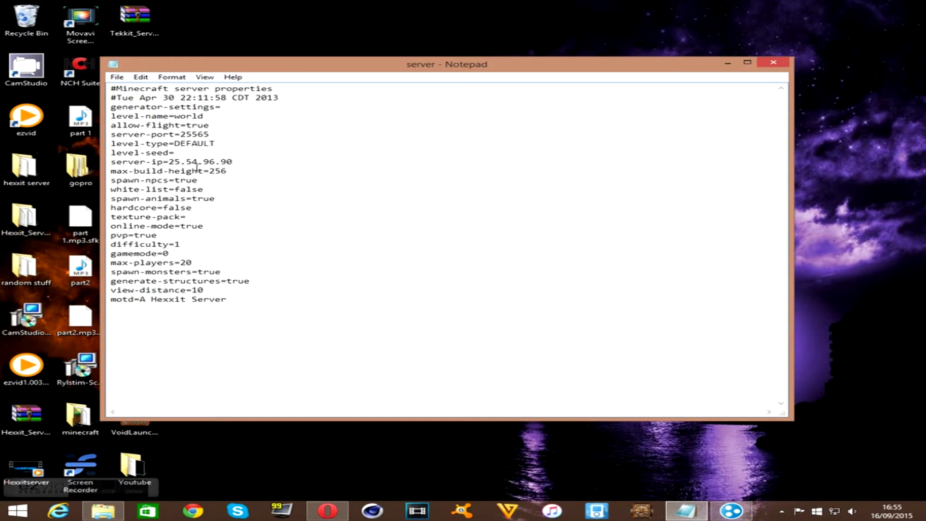
mouse_move(773, 62)
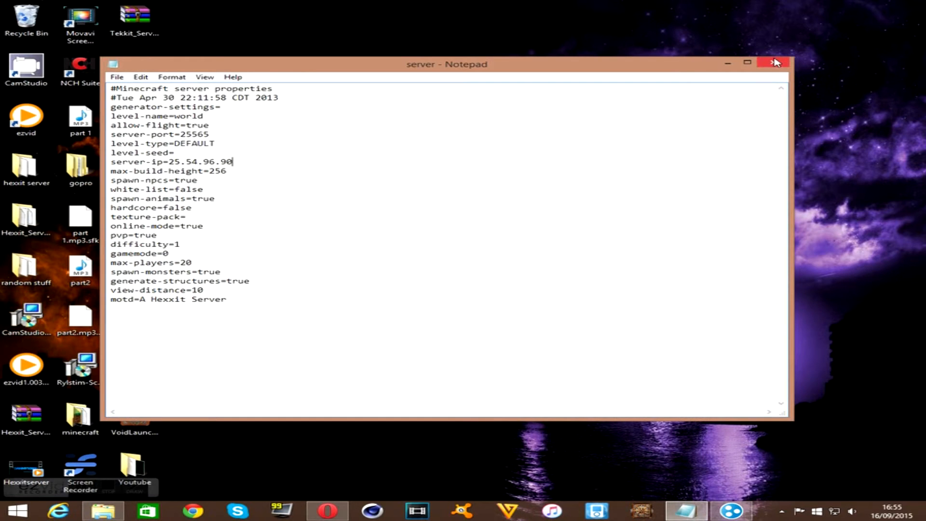
left_click(774, 63)
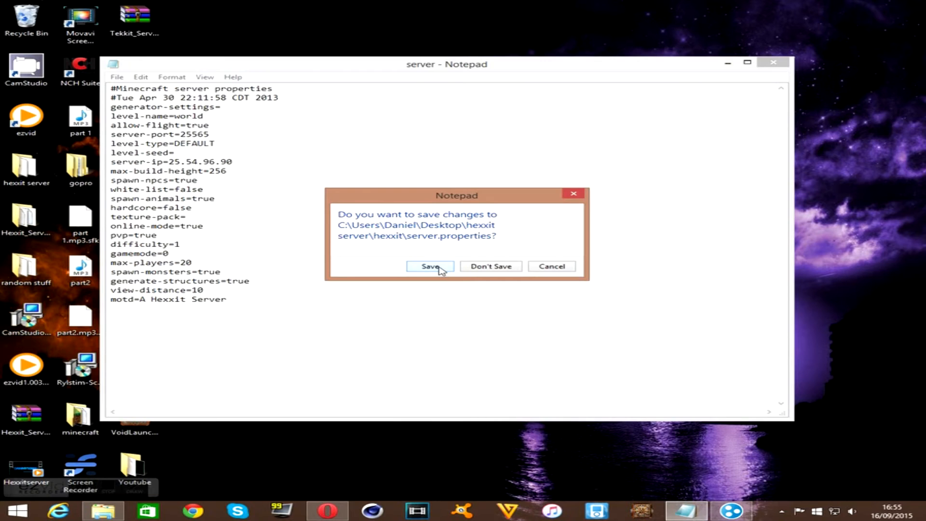
left_click(429, 267)
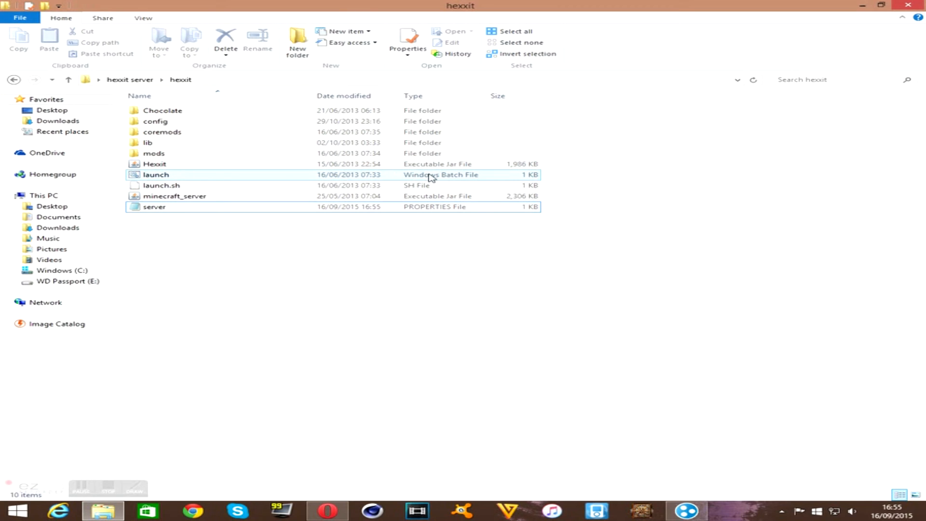
Run launch.bat once to generate the Hexxit world and server files, then close the console
left_click(156, 174)
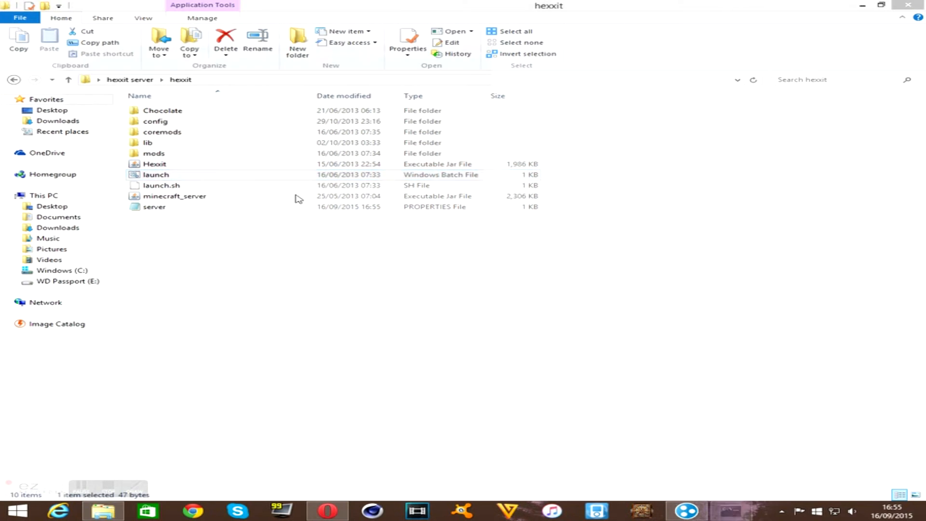
double_click(155, 174)
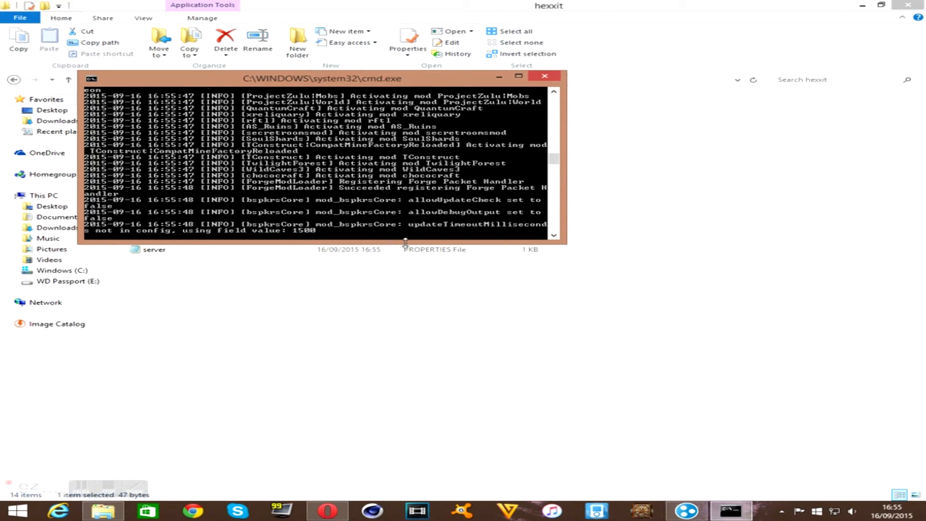
scroll("down", 3)
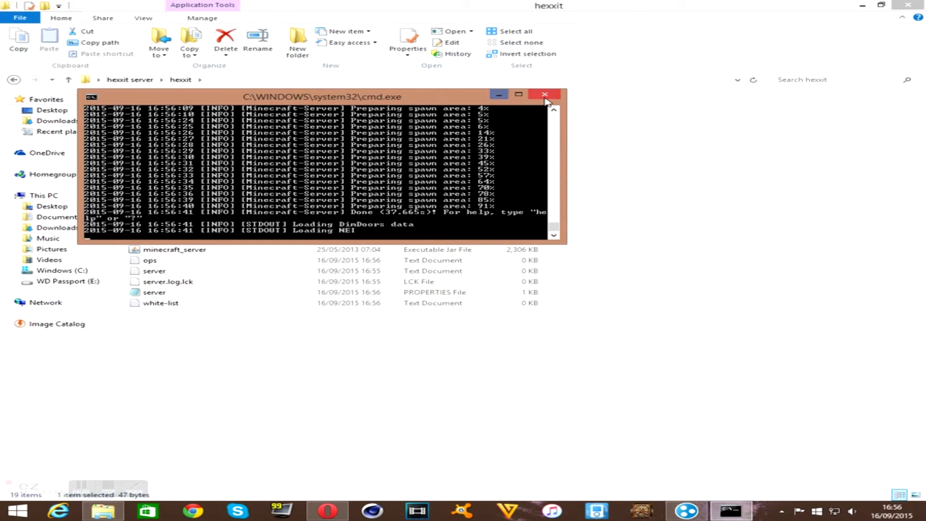
left_click(543, 94)
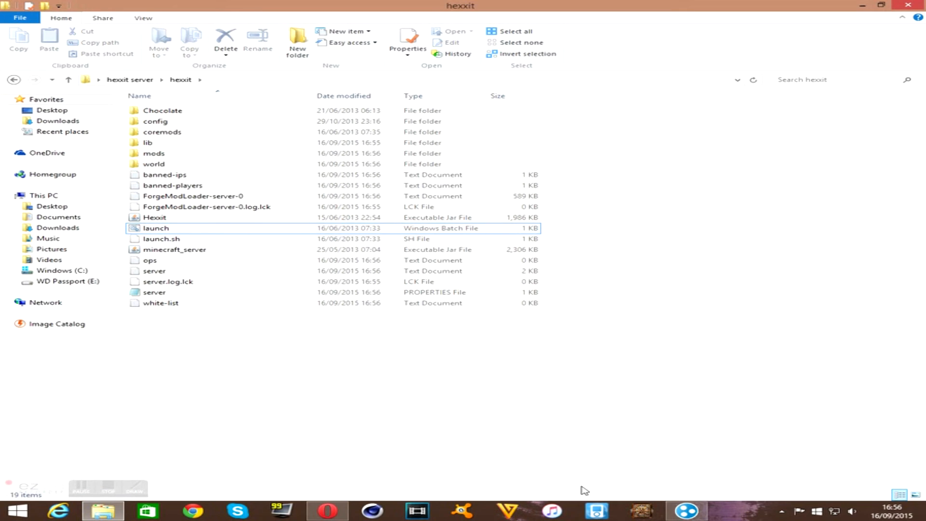
Return to the hexxit server folder and launch TechnicLauncher from it
left_click(71, 80)
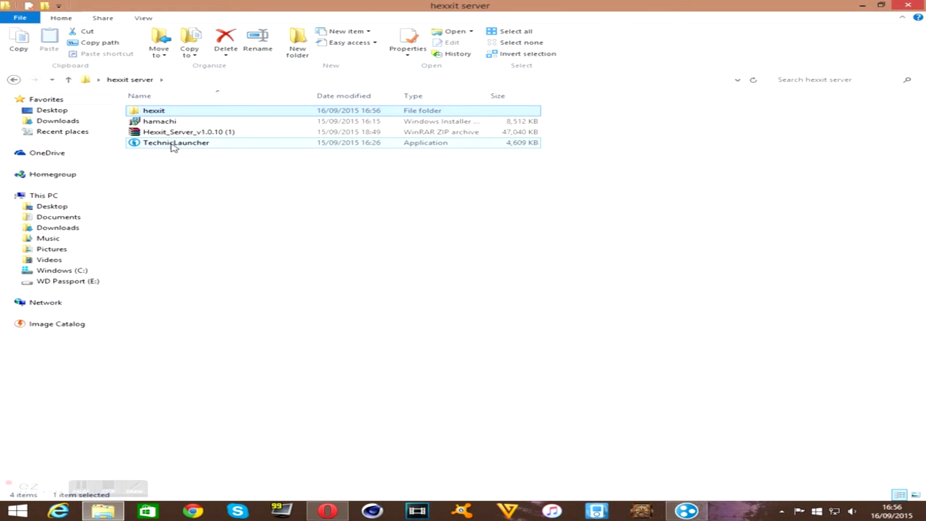
left_click(176, 143)
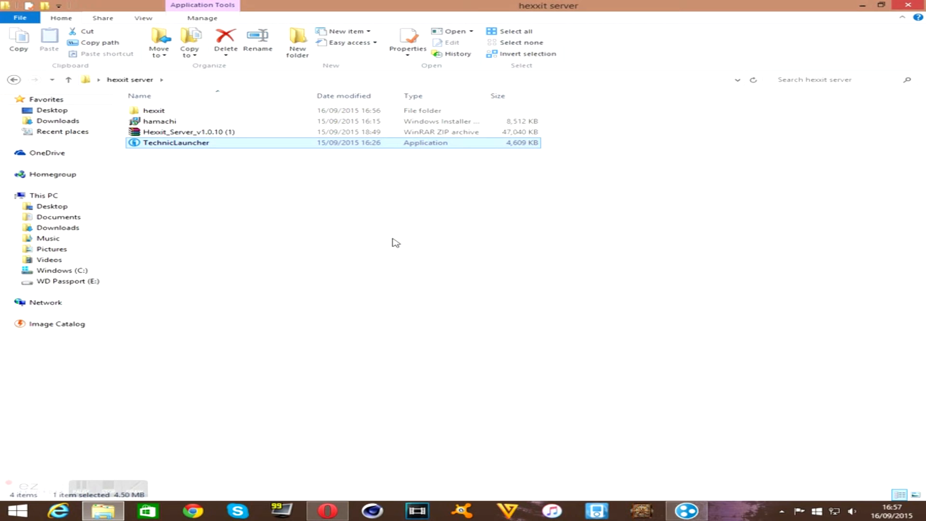
double_click(177, 143)
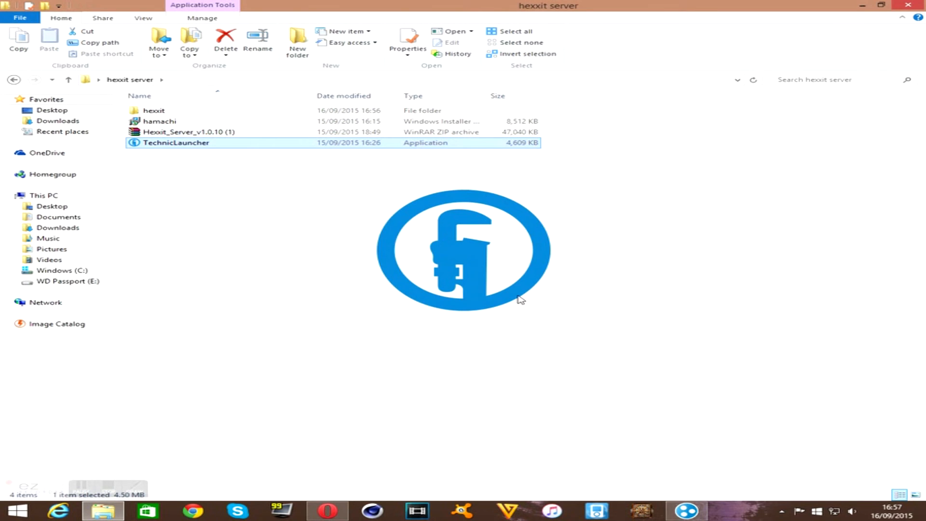
mouse_move(502, 333)
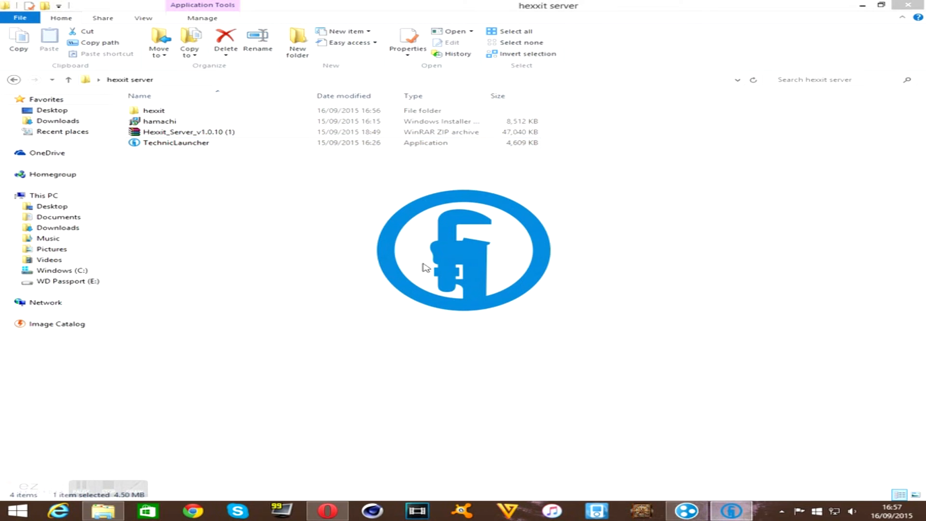
double_click(175, 142)
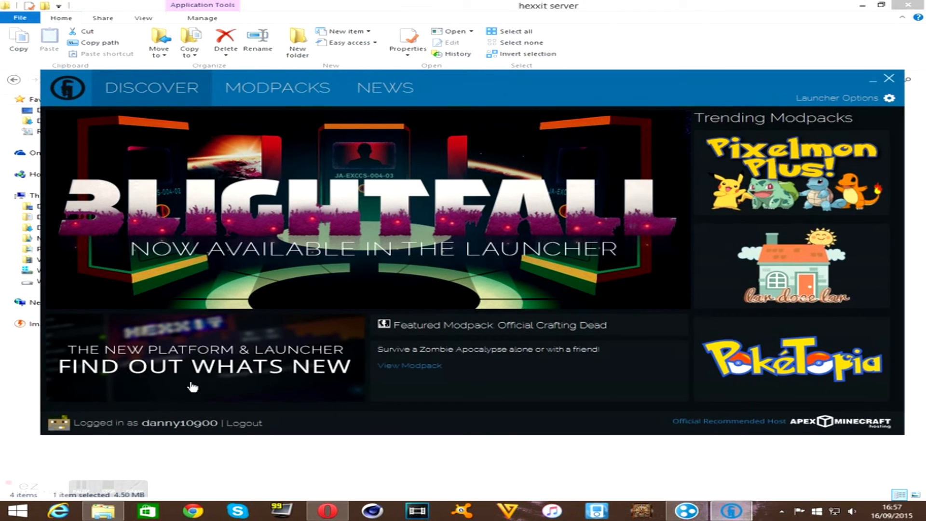
mouse_move(364, 415)
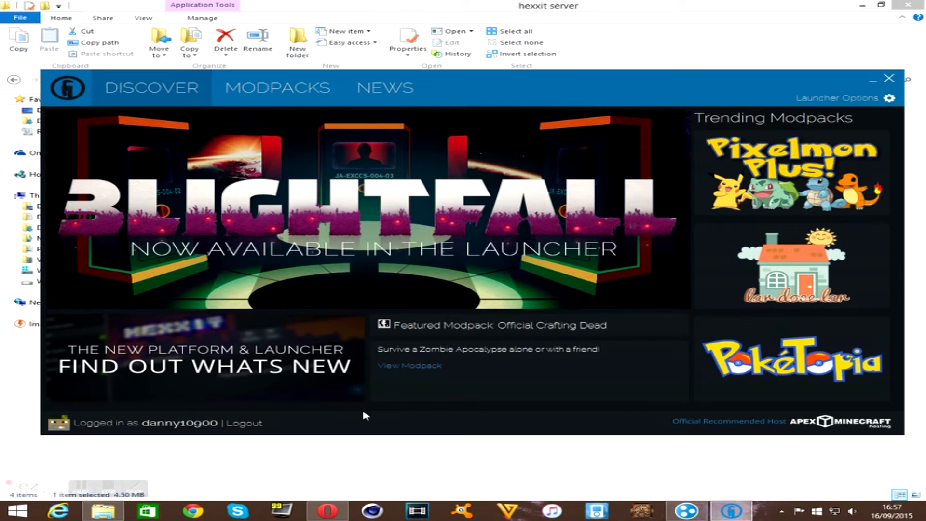
mouse_move(282, 424)
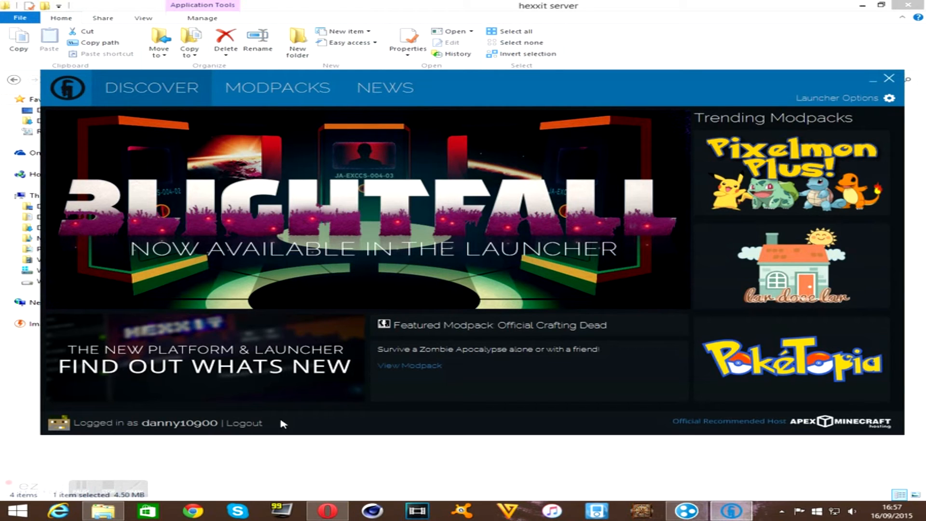
Select the Hexxit modpack and play it to reach the Minecraft 1.5.2 title screen
left_click(277, 87)
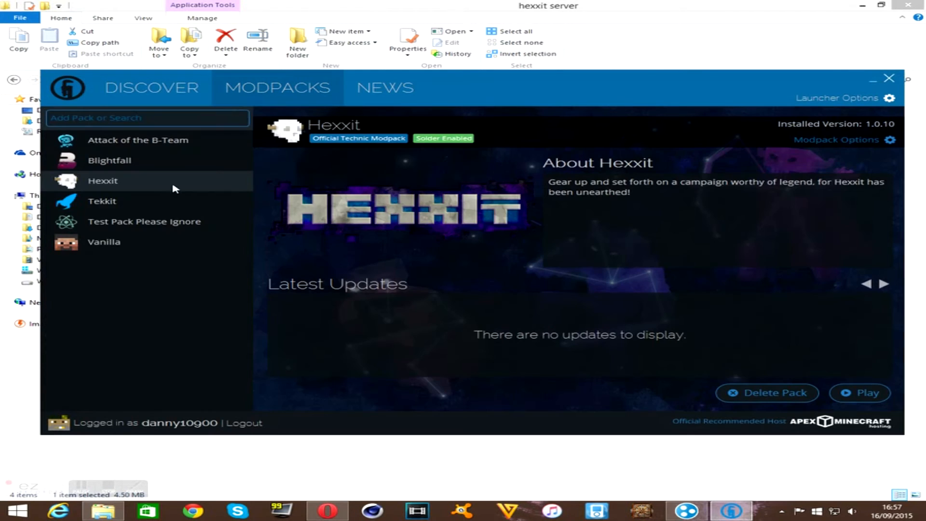
mouse_move(578, 308)
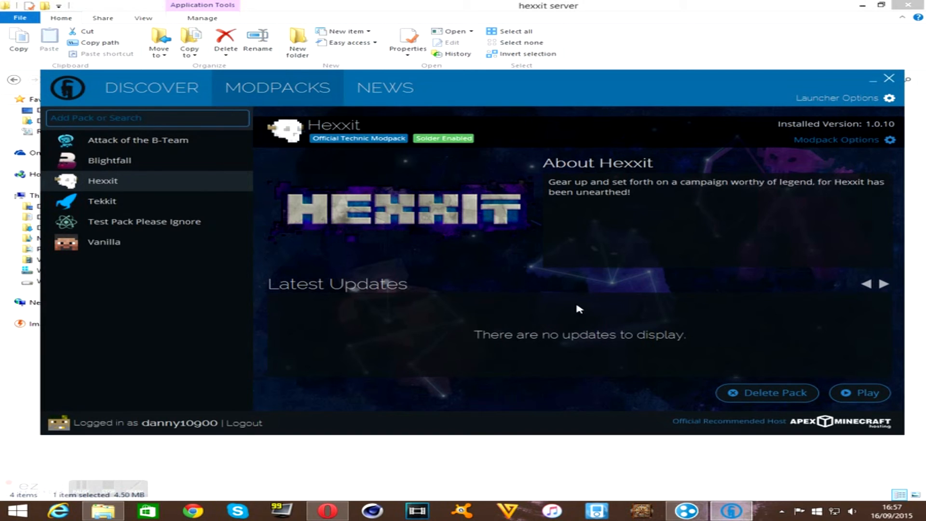
mouse_move(860, 393)
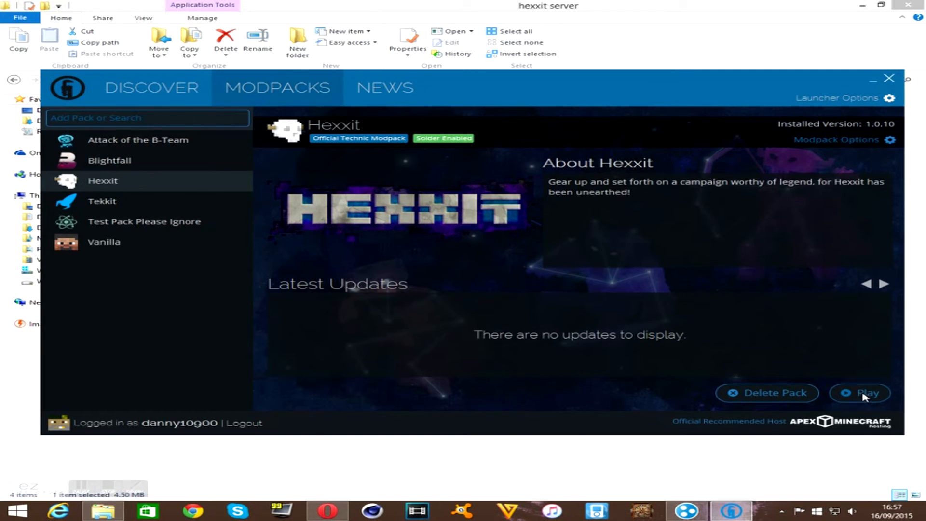
left_click(860, 392)
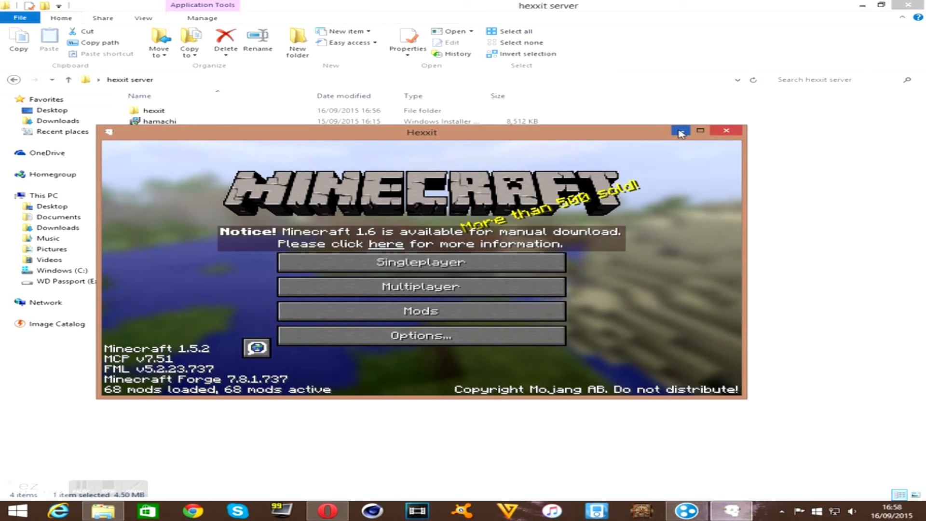
Minimize Minecraft and run the hexxit folder's launch batch file to restart the server
left_click(700, 131)
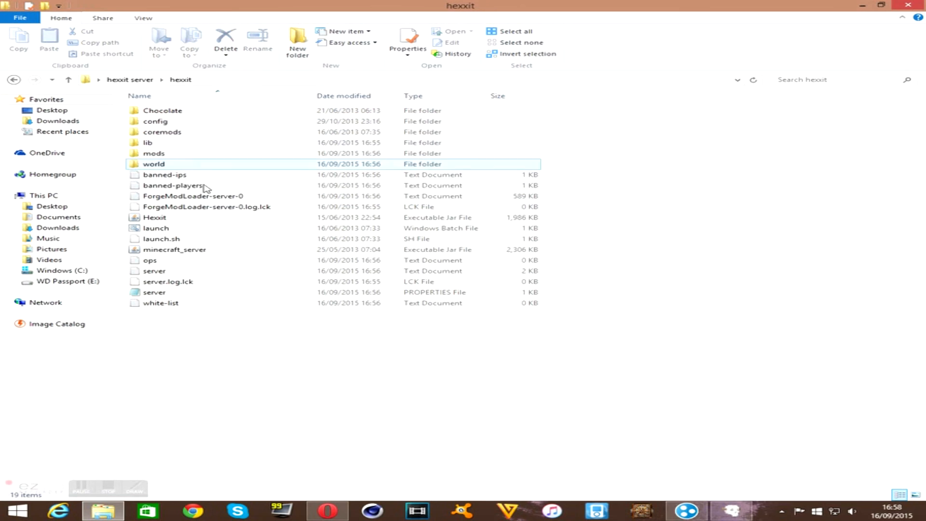
left_click(156, 229)
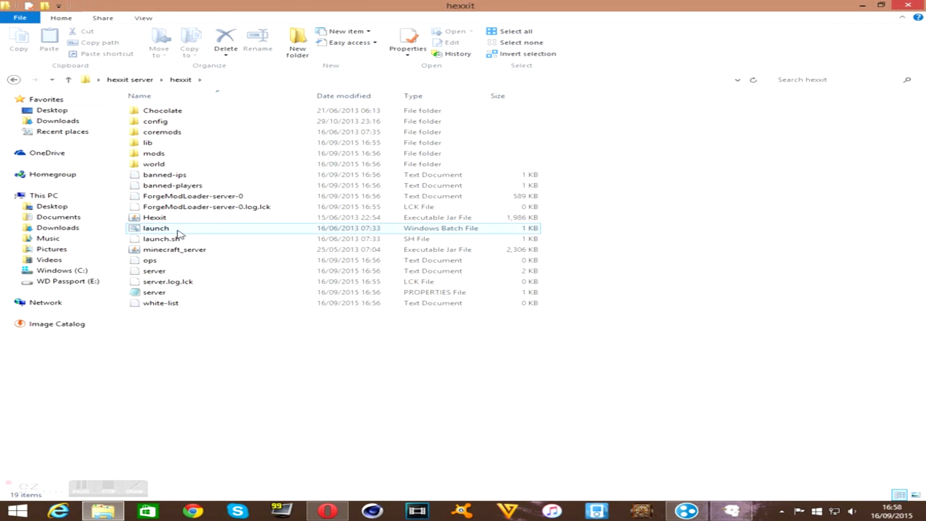
double_click(156, 228)
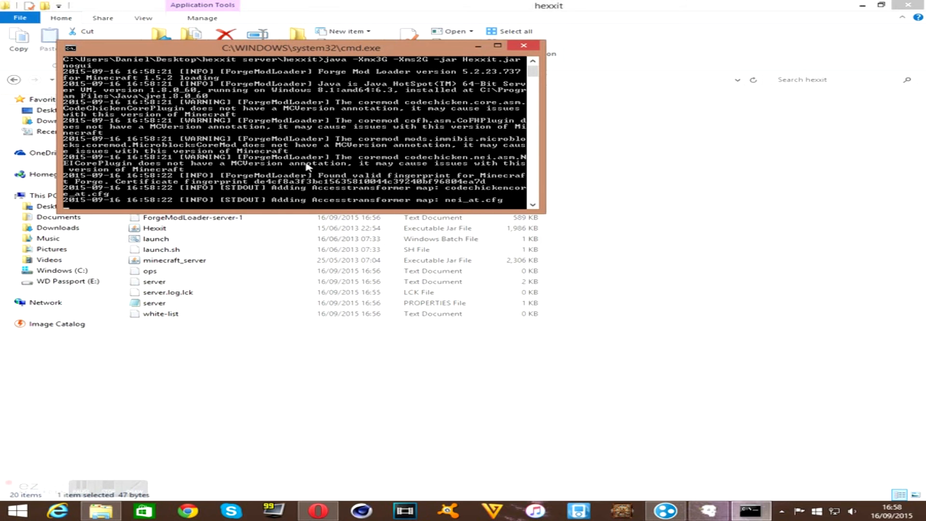
mouse_move(691, 198)
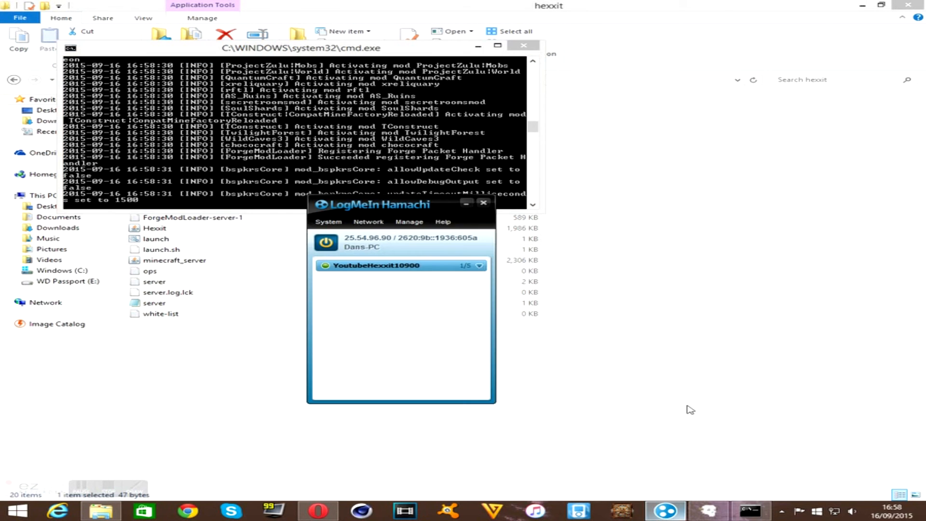
Move Hamachi beside the console, open Join an existing network, then dismiss that dialog
left_click_drag(373, 204, 440, 173)
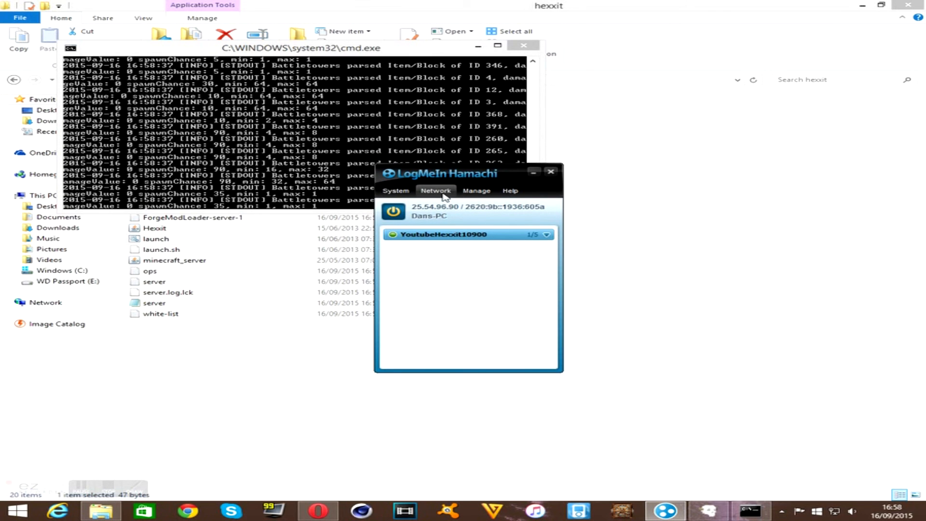
left_click(435, 190)
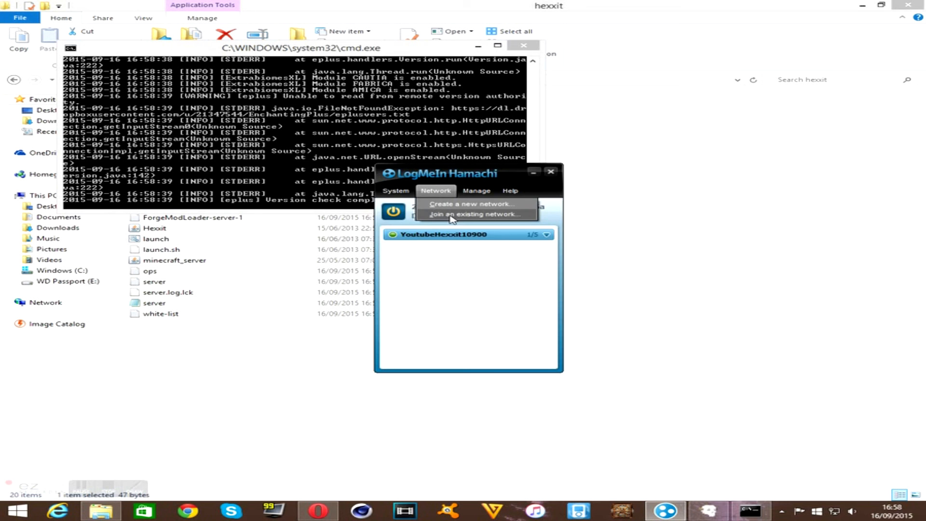
left_click(476, 213)
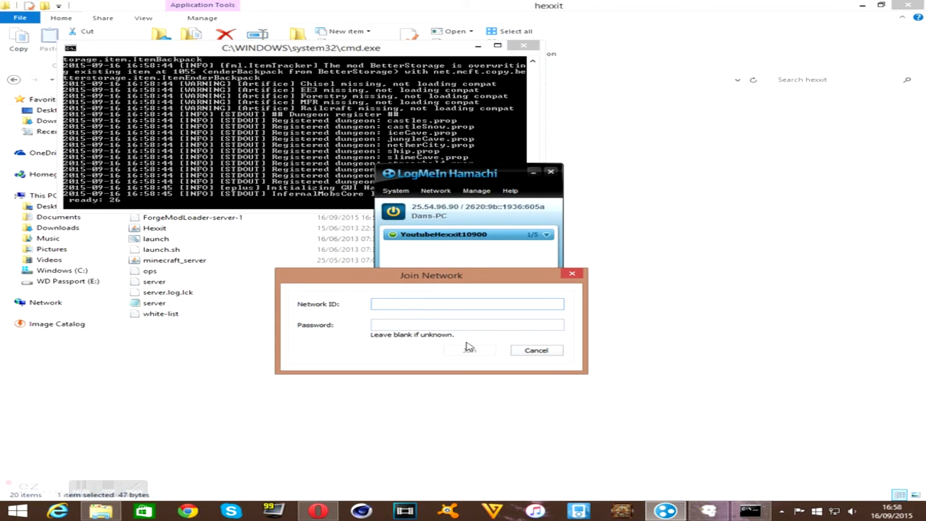
left_click(536, 350)
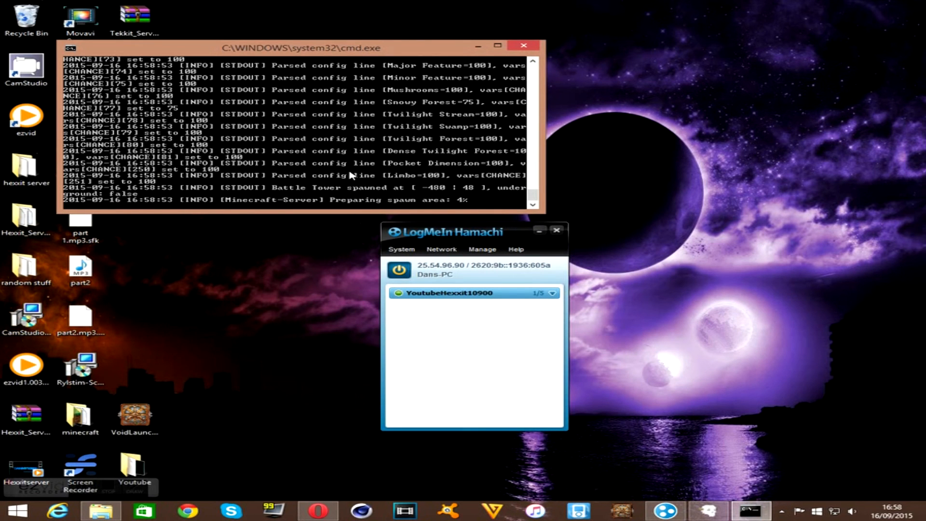
Move the server console right and wait until it reports Done
left_click_drag(295, 48, 423, 45)
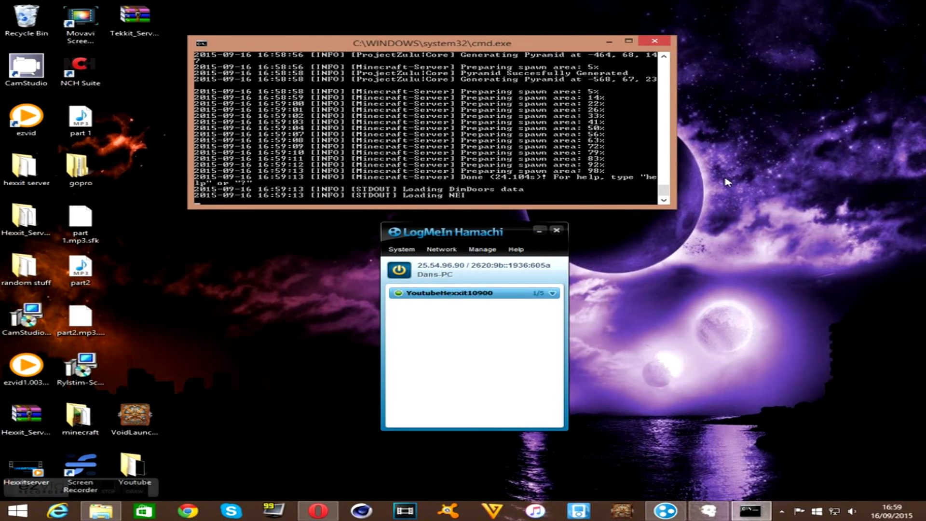
mouse_move(452, 204)
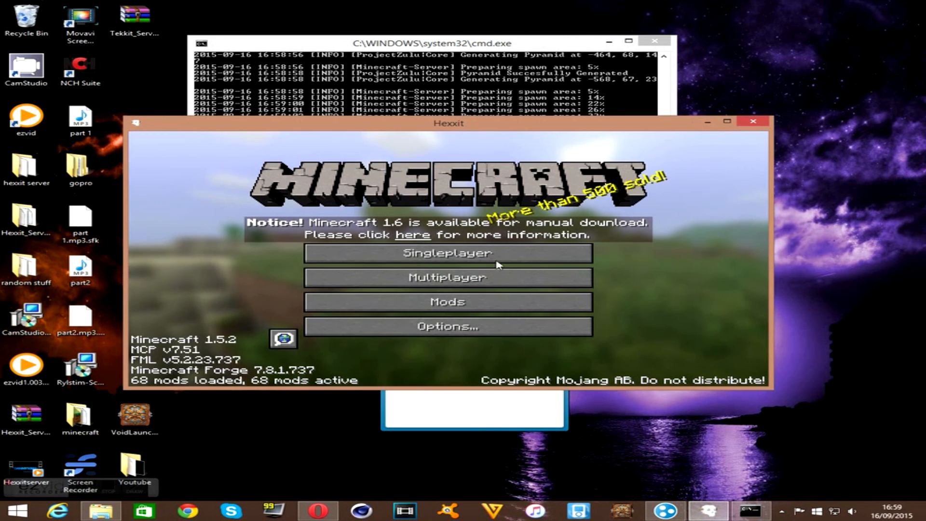
Add multiplayer server 25.54.96.90 (A Hexxit Server, 0/20) and connect to it
left_click(447, 278)
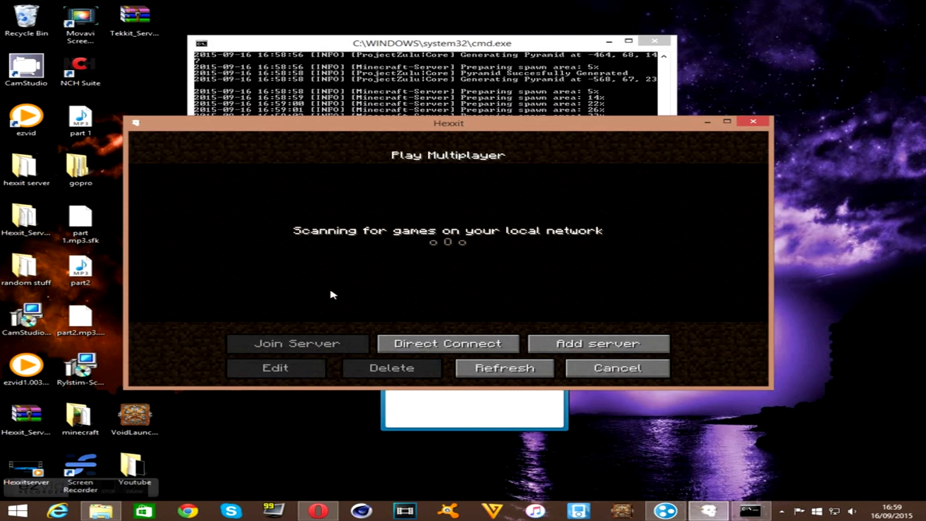
left_click(598, 342)
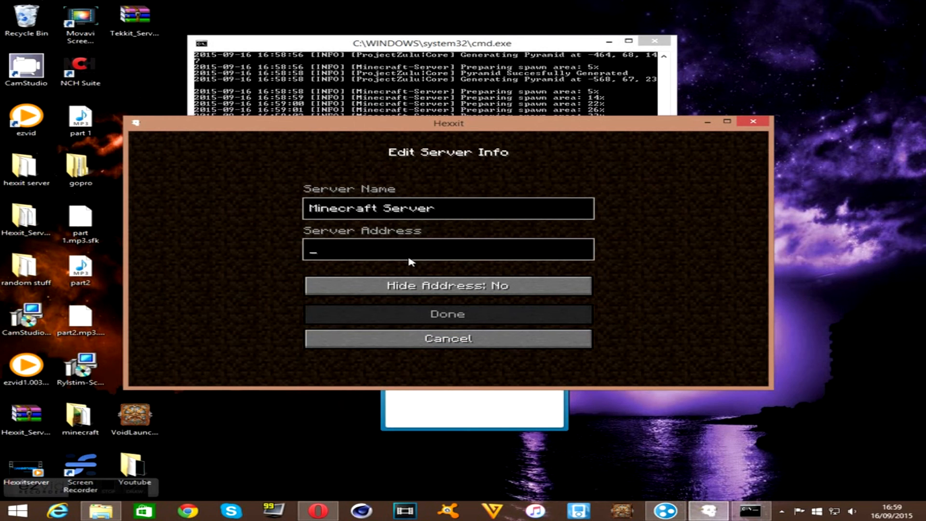
type("25.54.96.90")
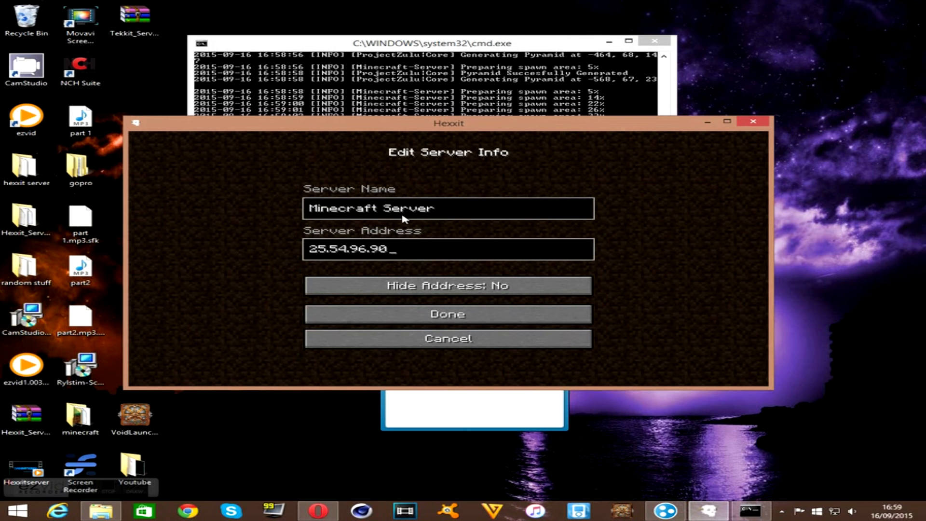
left_click(447, 314)
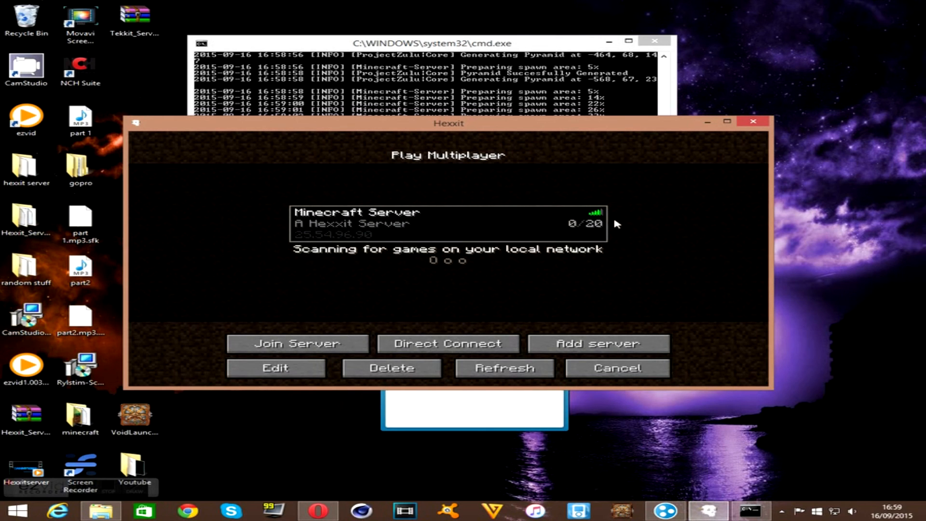
left_click(297, 343)
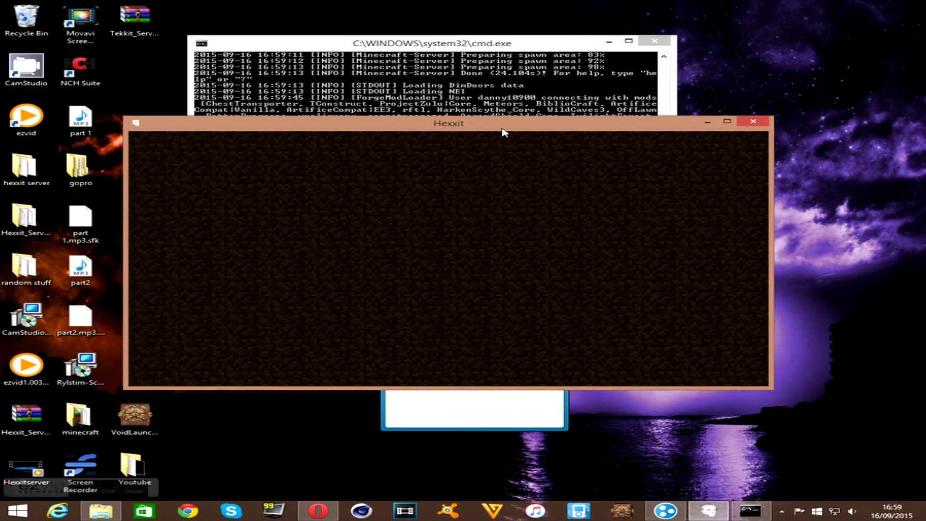
mouse_move(503, 132)
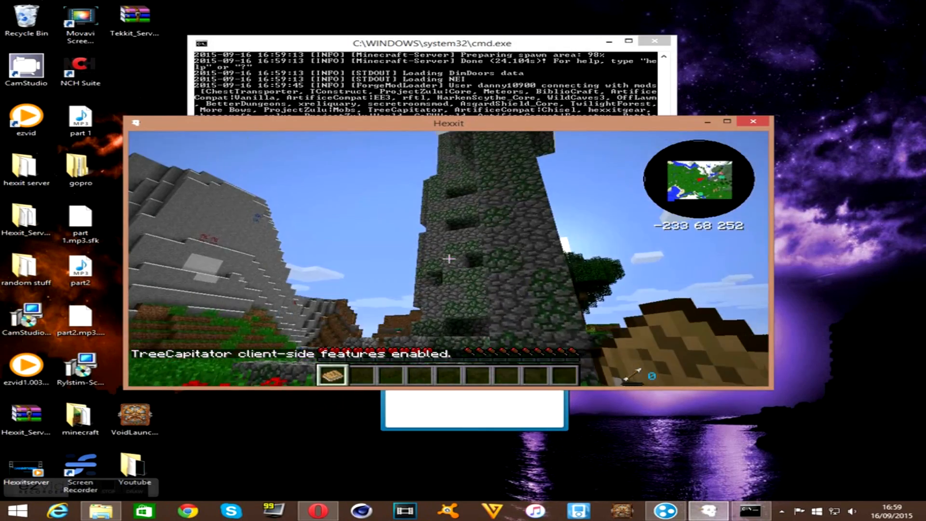
mouse_move(448, 258)
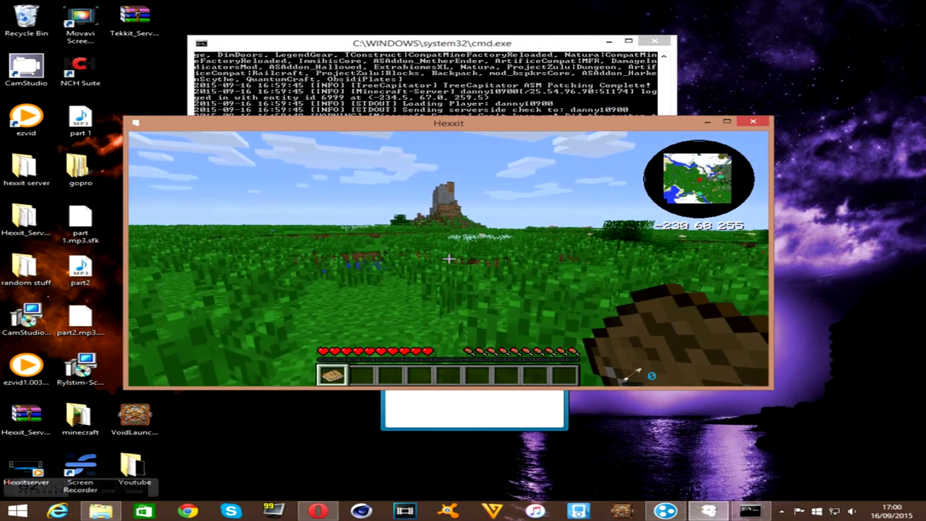
After the Hexxit server world loads, pause with Esc to show the game menu
key("Escape")
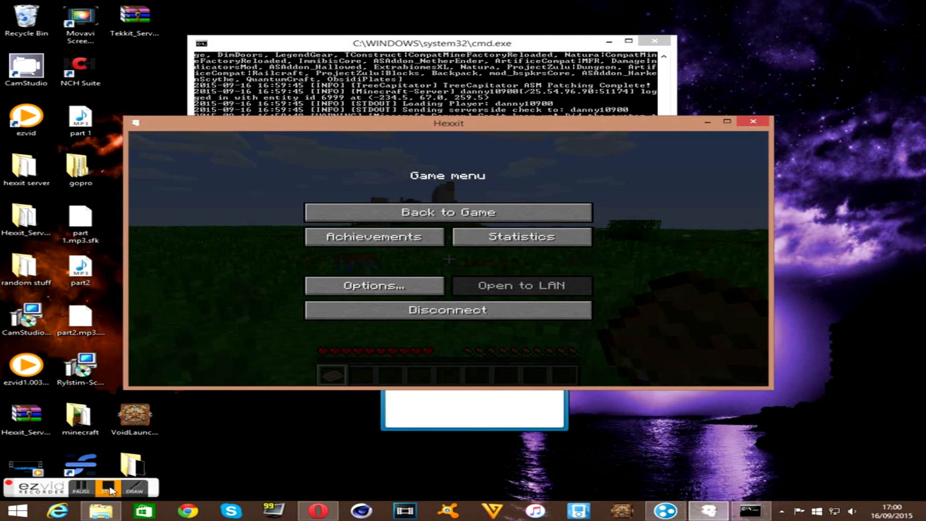